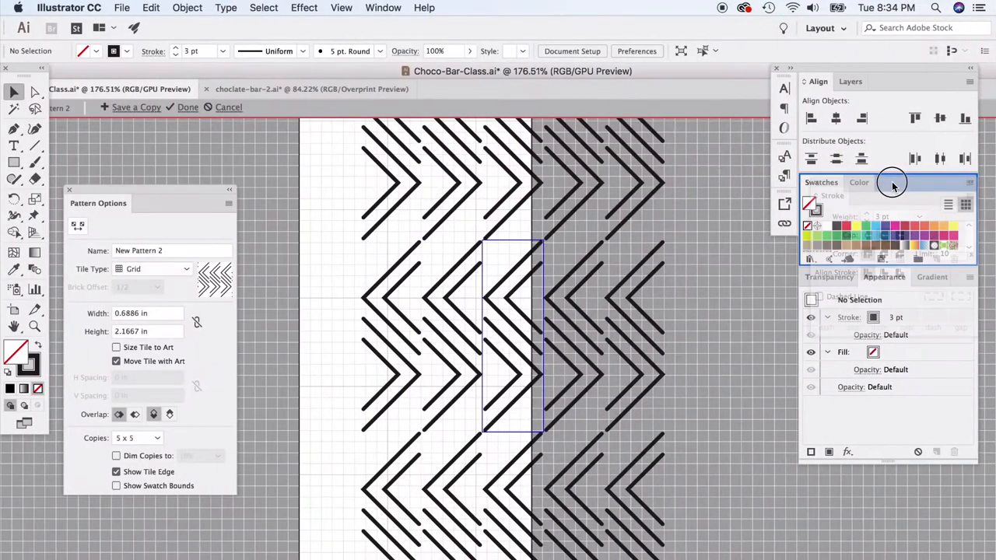
- Try Brick by Column tiling for the chevron pattern, then return it to Grid tiling
{"action": "left_click", "coordinate": [896, 182]}
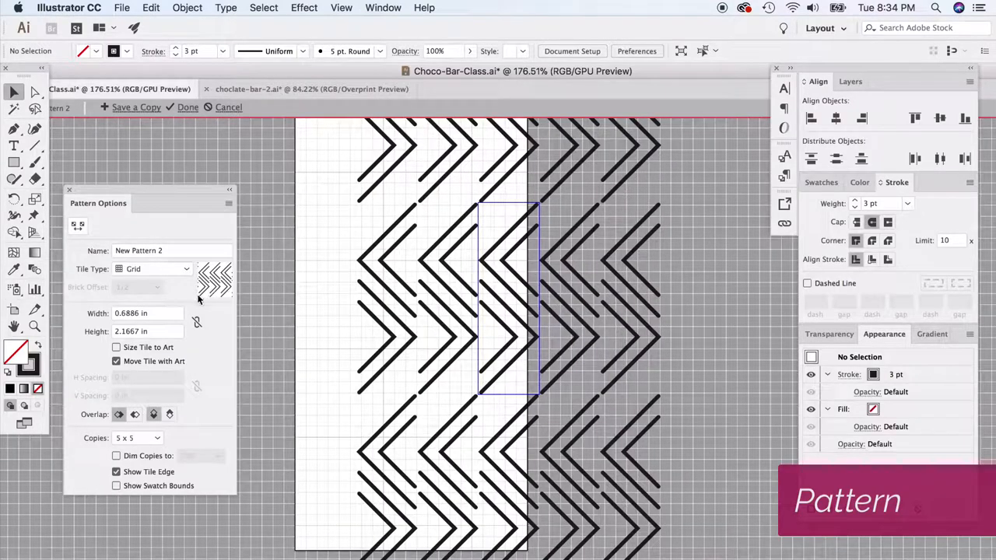
{"action": "left_click", "coordinate": [153, 268]}
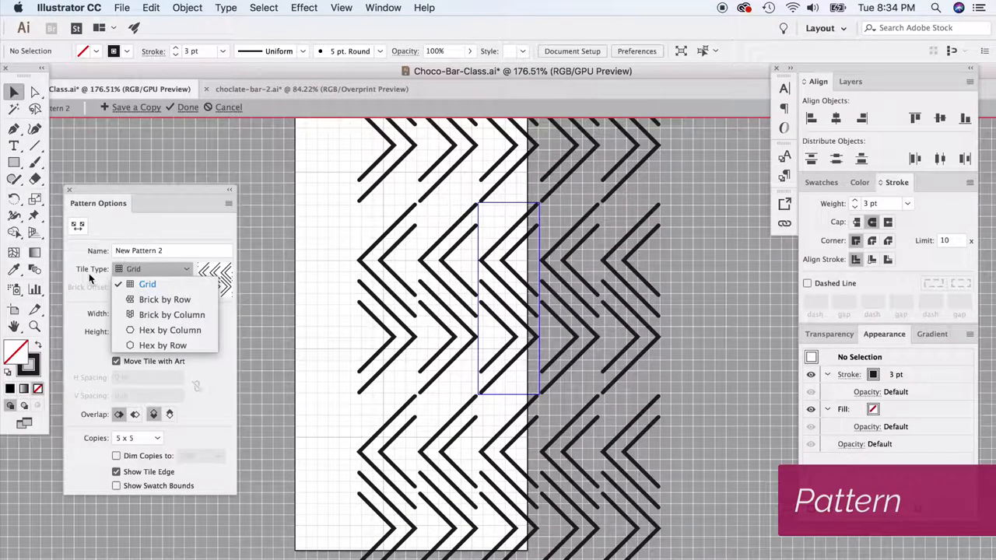
{"action": "left_click", "coordinate": [163, 298]}
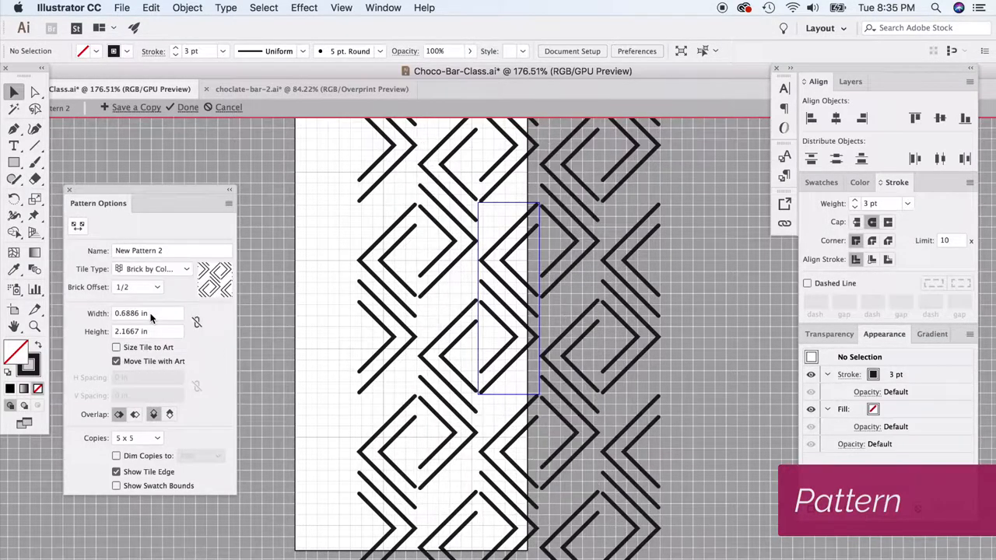
{"action": "left_click", "coordinate": [153, 268]}
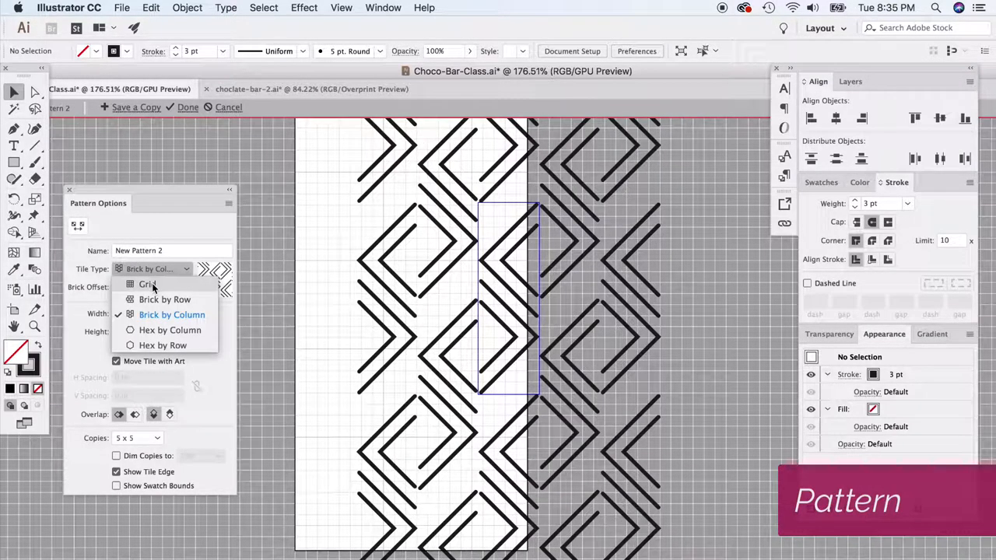
{"action": "left_click", "coordinate": [146, 283]}
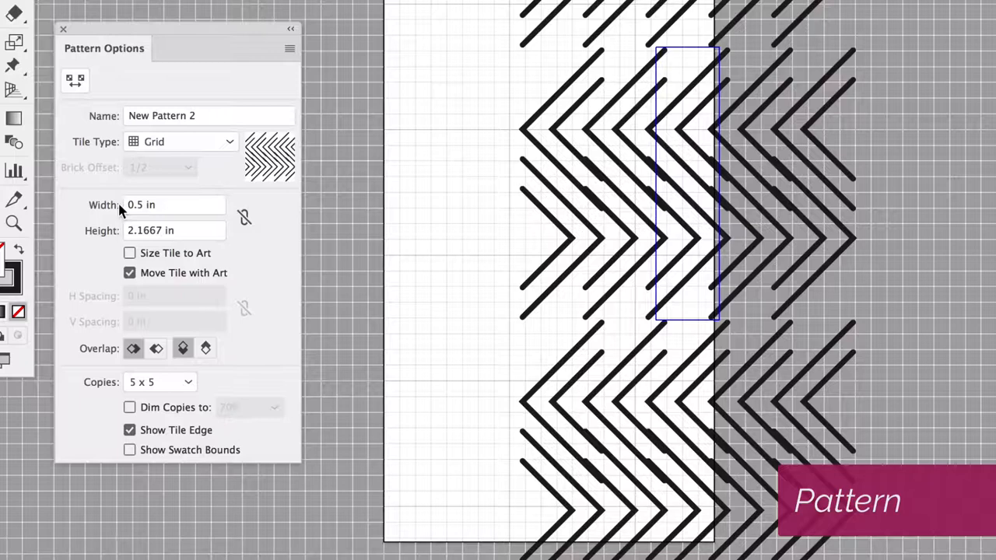
- Set the tile to 0.8 in wide, then 0.9 in wide by 1.8 in tall
{"action": "left_click", "coordinate": [174, 205]}
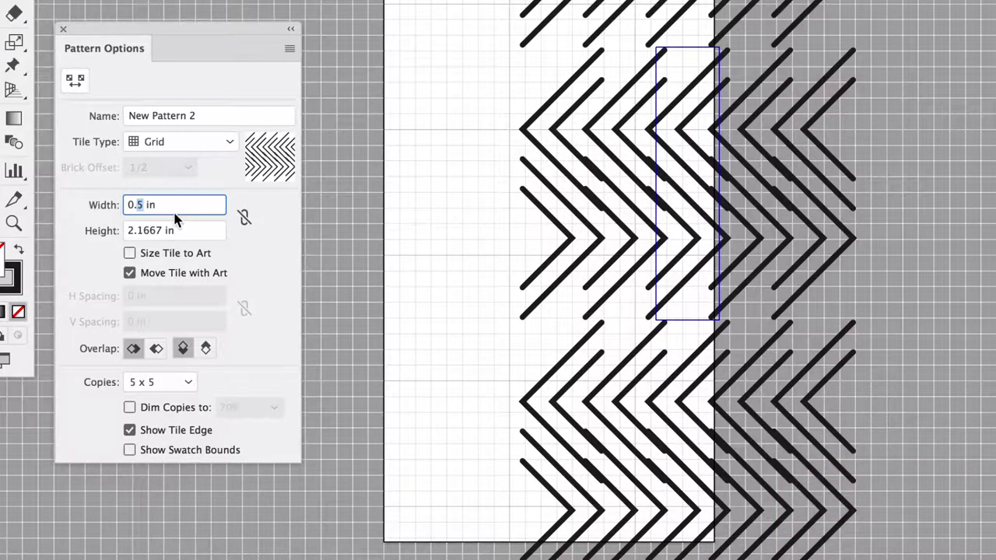
{"action": "type", "text": "0.8 in"}
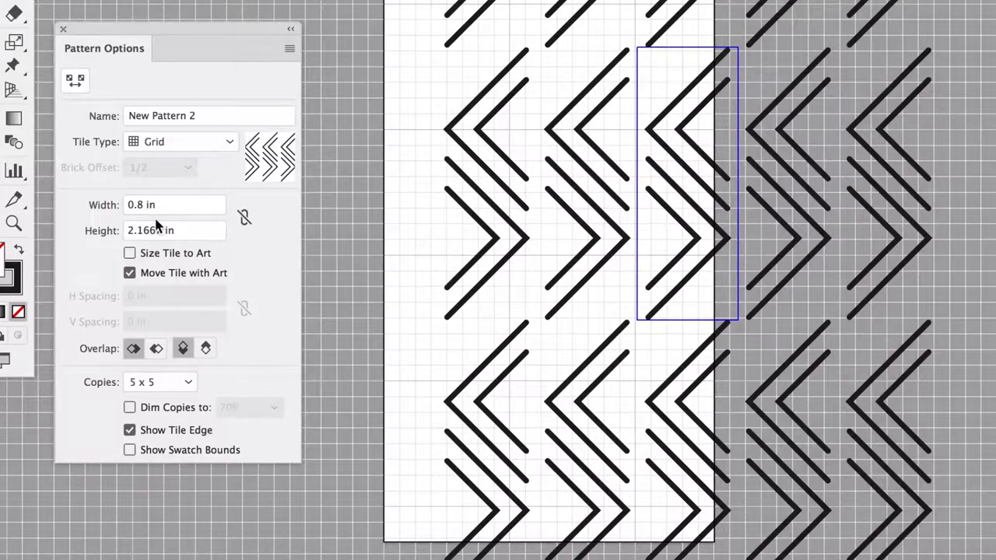
{"action": "left_click", "coordinate": [174, 231]}
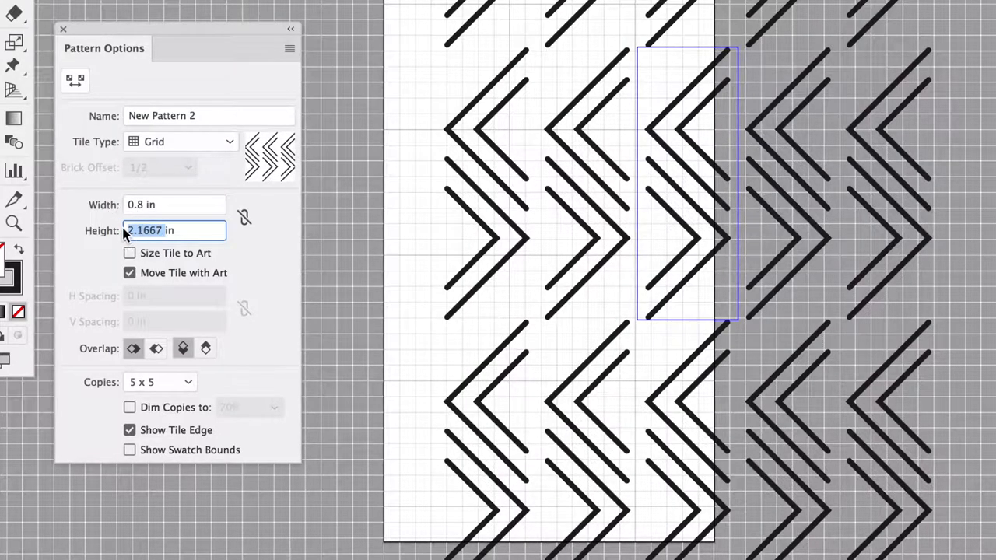
{"action": "type", "text": "1 in"}
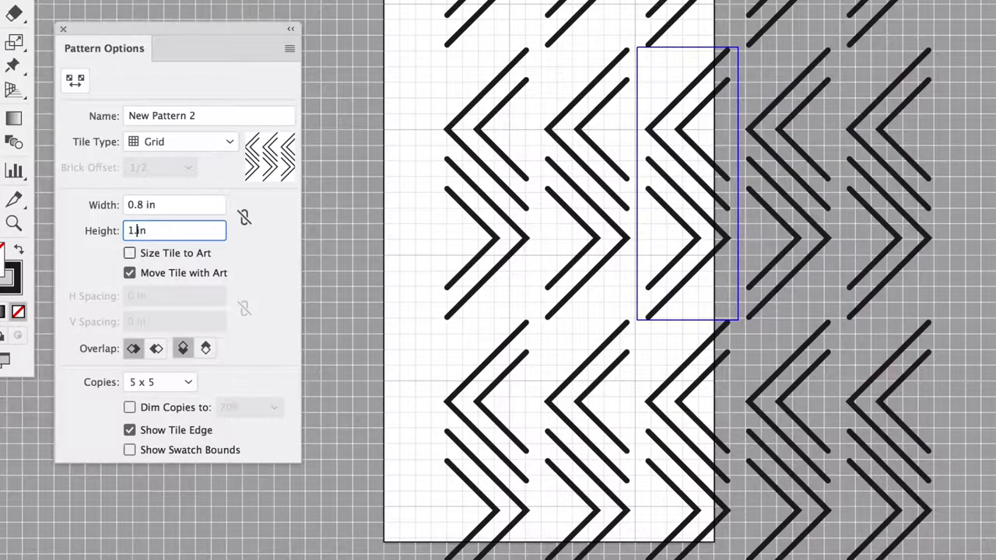
{"action": "type", "text": "1.8 in"}
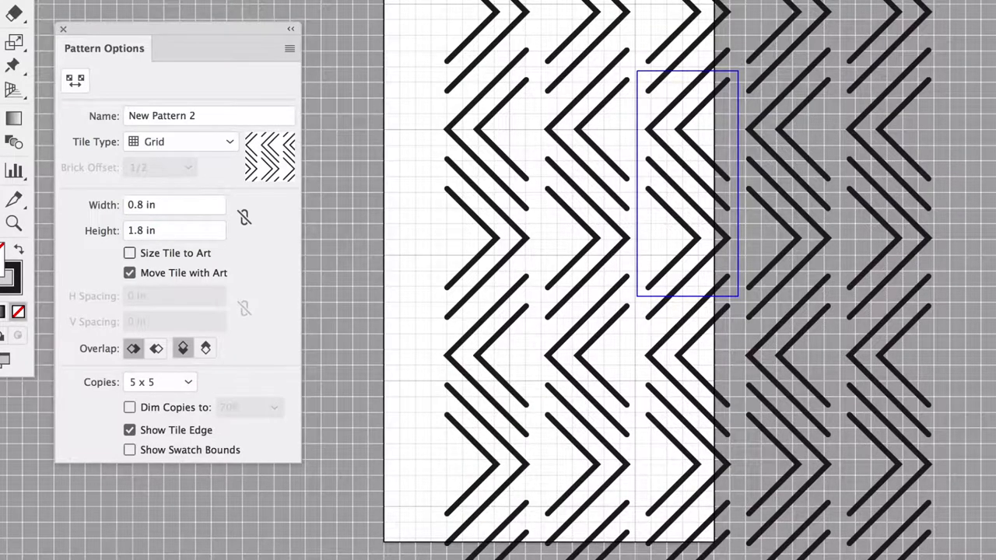
{"action": "mouse_move", "coordinate": [112, 270]}
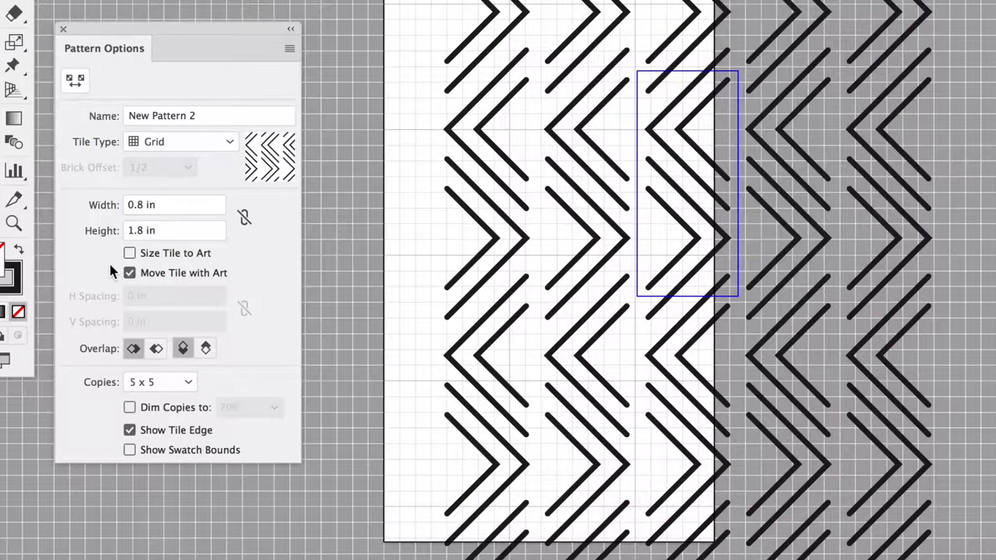
{"action": "left_click", "coordinate": [174, 205]}
{"action": "type", "text": "0.7"}
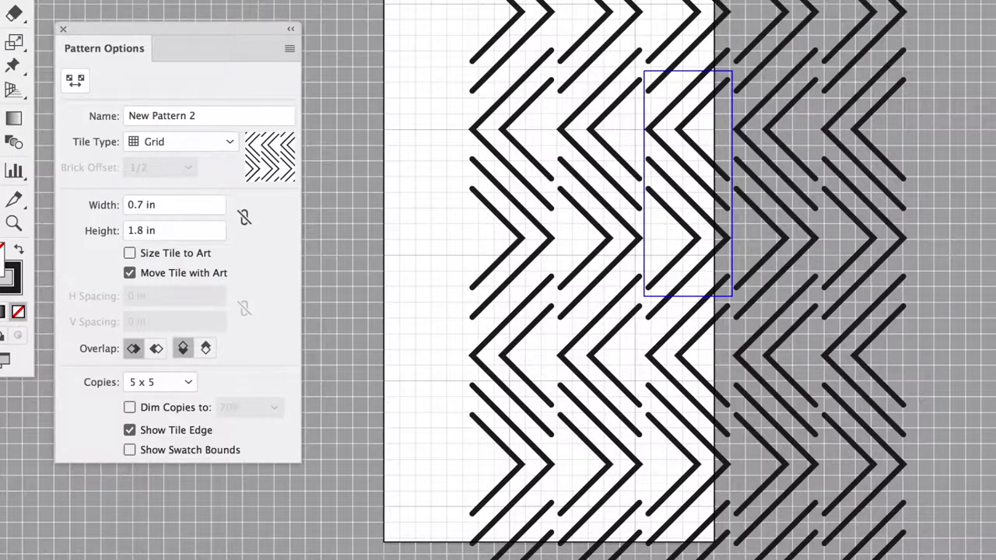
{"action": "left_click", "coordinate": [175, 206]}
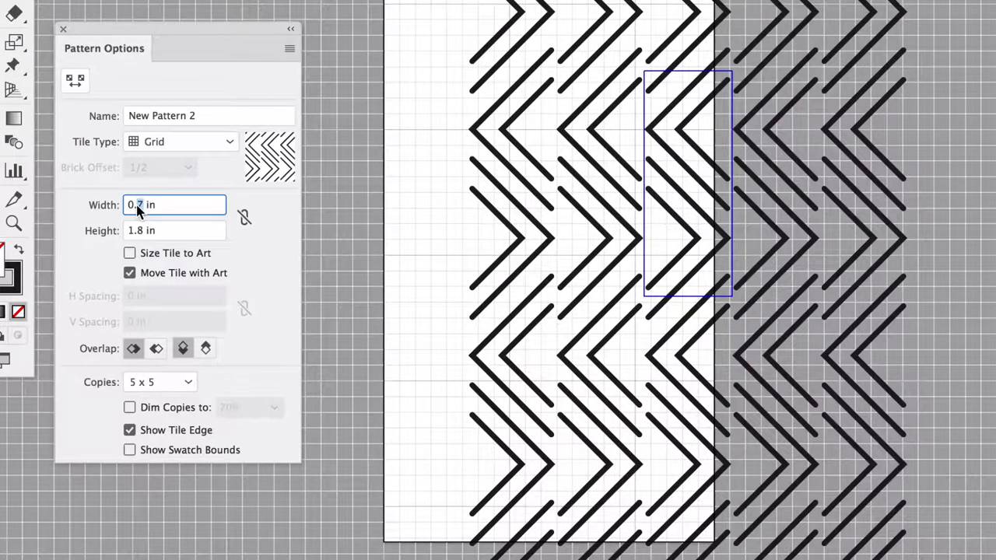
{"action": "type", "text": "0.9 in"}
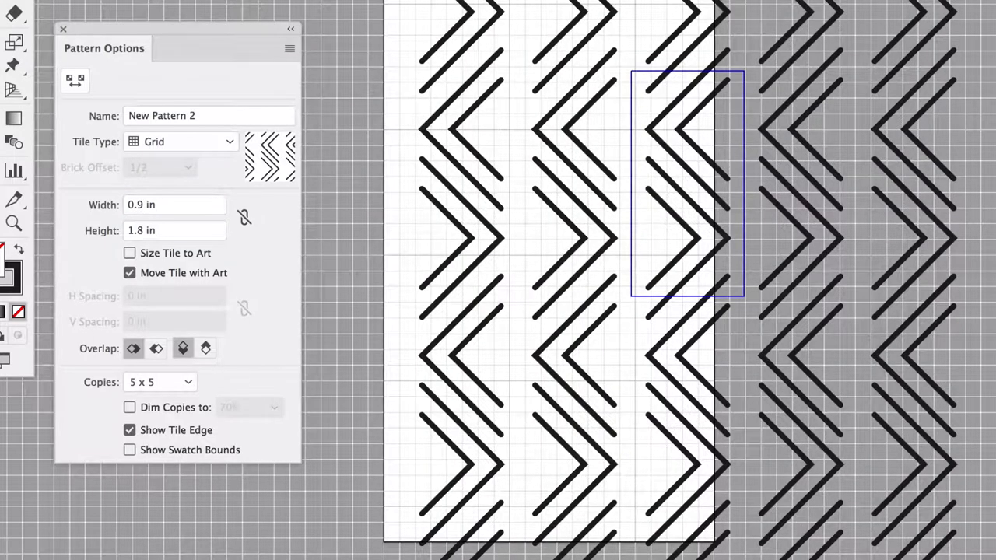
- Name the chevron pattern 'Option 1'
{"action": "left_click", "coordinate": [193, 115]}
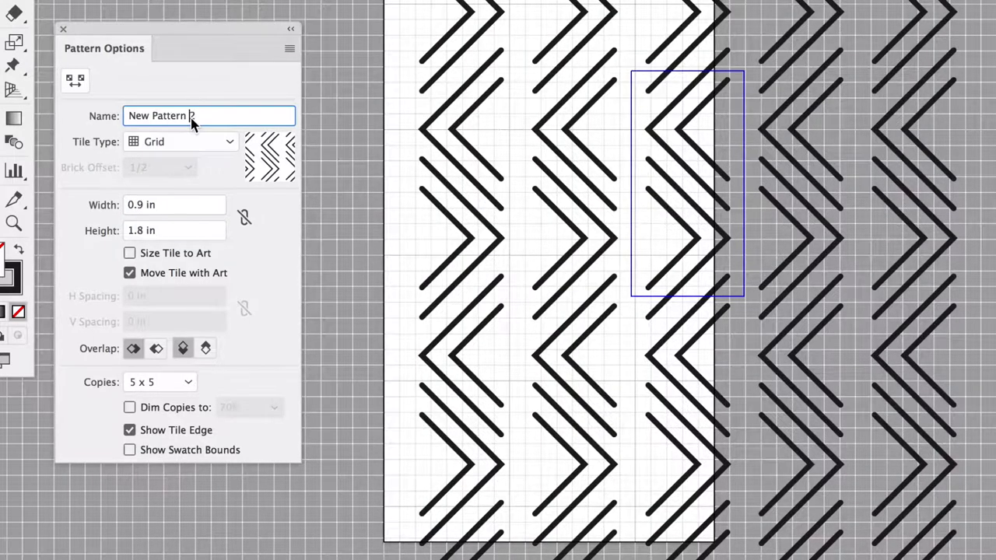
{"action": "type", "text": "Option 1"}
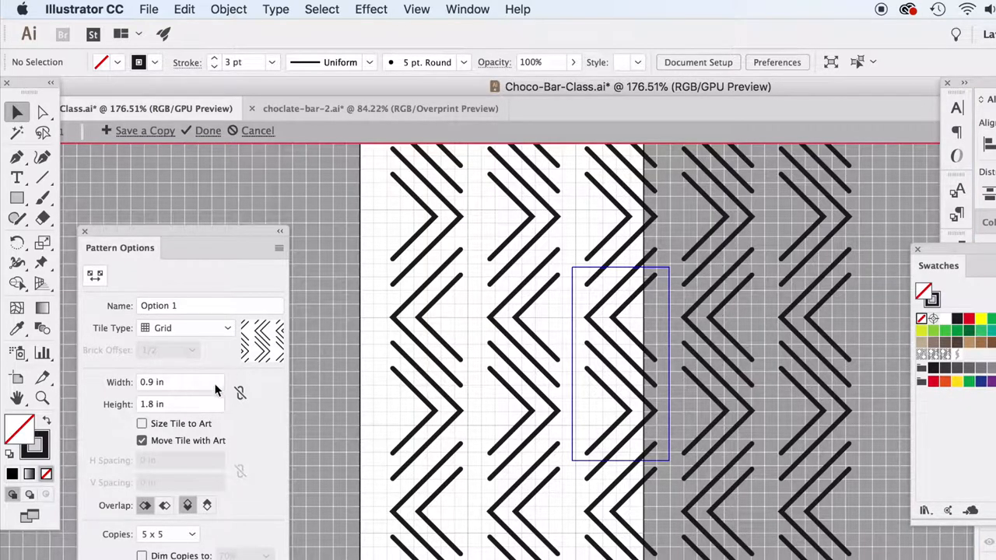
{"action": "mouse_move", "coordinate": [201, 406]}
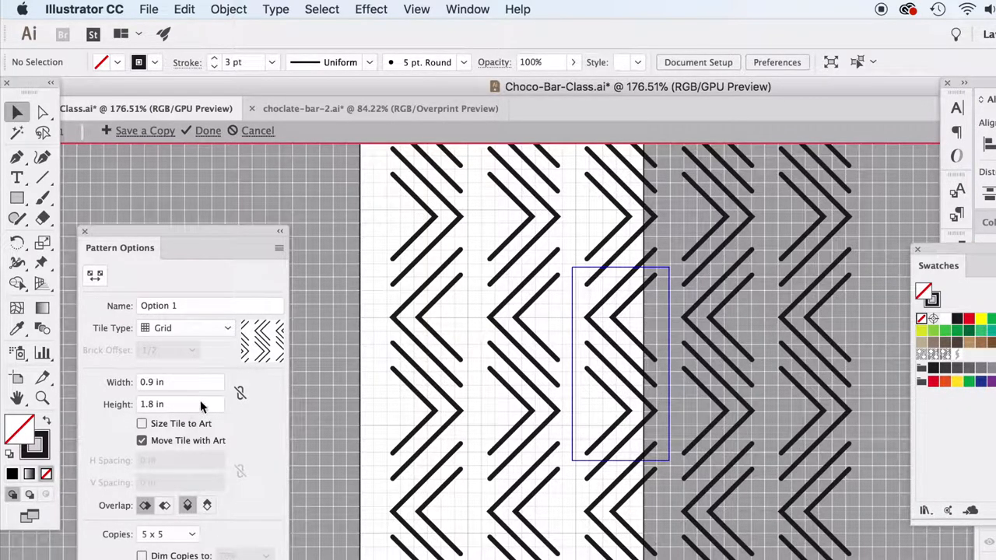
- Trial tile sizes of 1.5 in, then widths 0.5 in and 0.4 in
{"action": "left_click", "coordinate": [179, 404]}
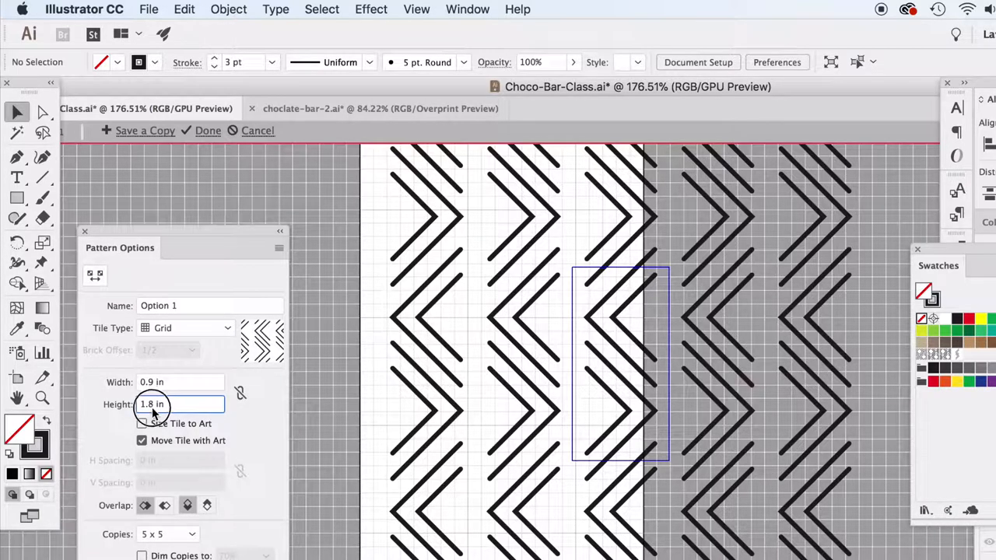
{"action": "type", "text": "1.5 in"}
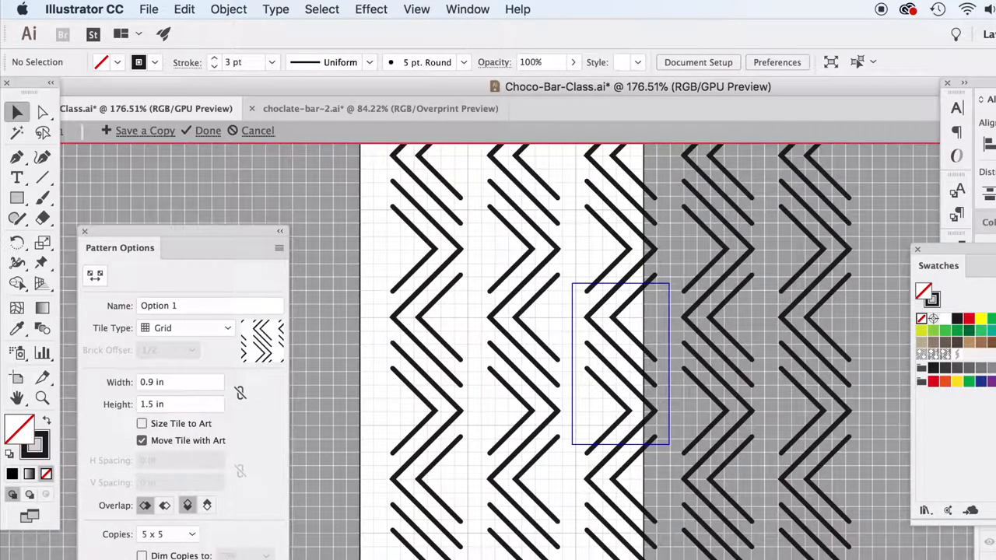
{"action": "left_click", "coordinate": [181, 382]}
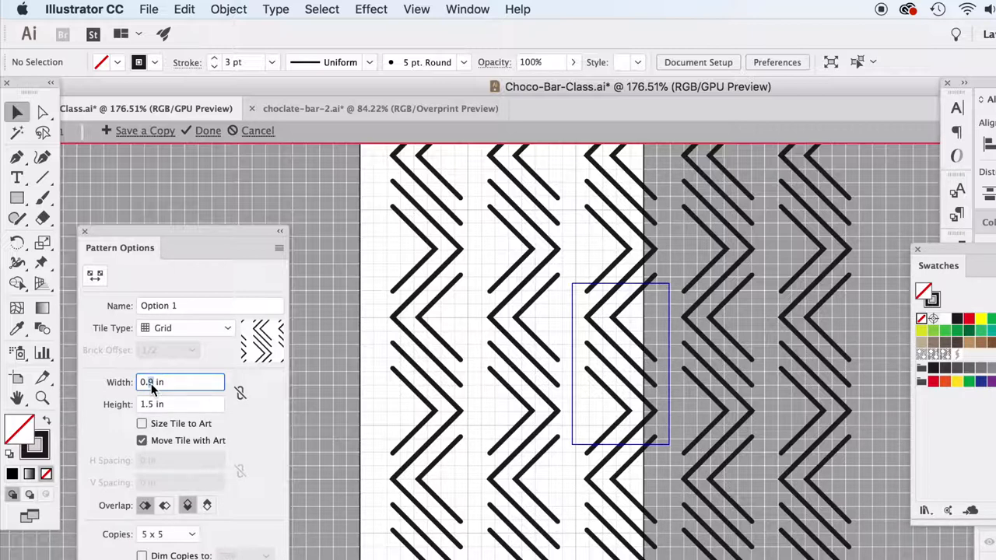
{"action": "type", "text": "0.5 in"}
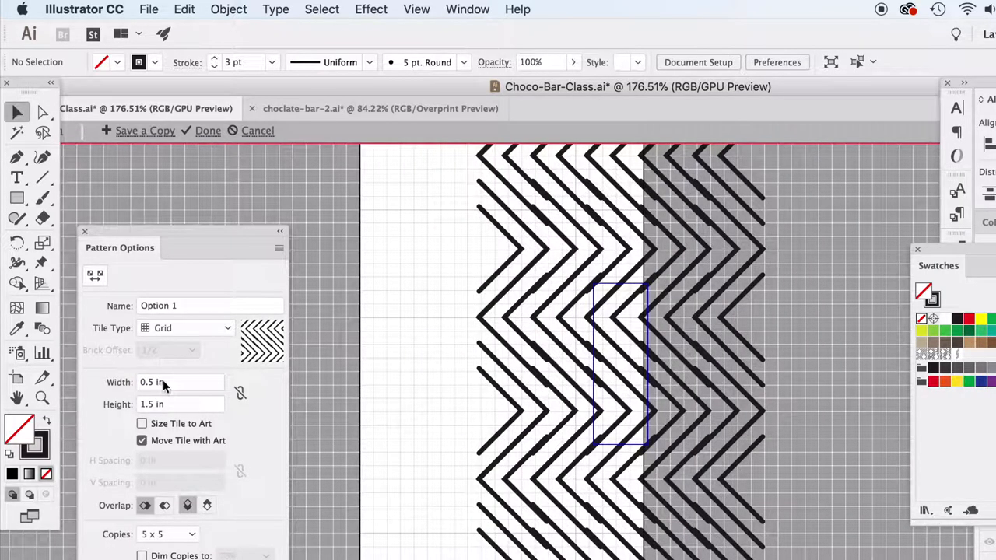
{"action": "type", "text": "0.4 in"}
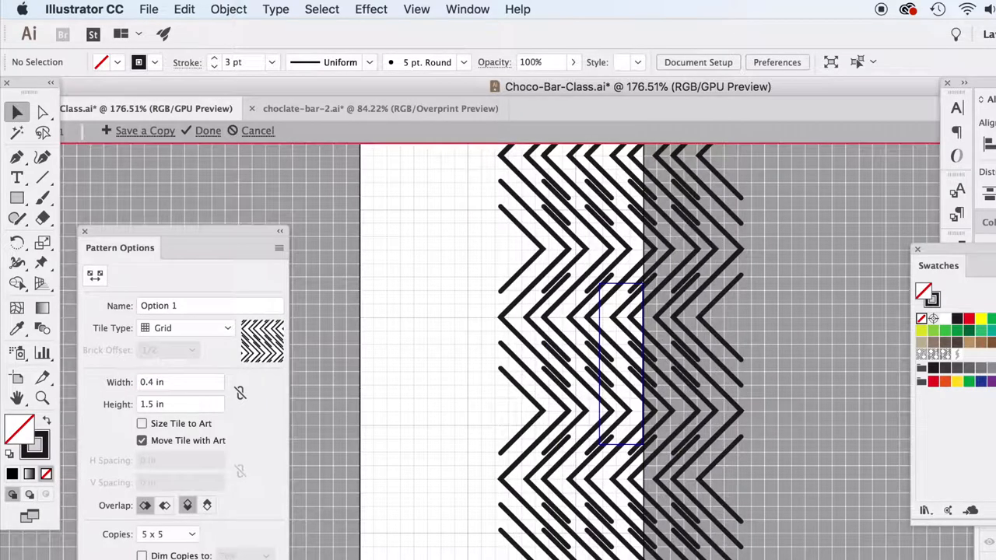
- Settle the tile at 1 in wide by 2 in tall after trying 0.7 in
{"action": "left_click", "coordinate": [181, 383]}
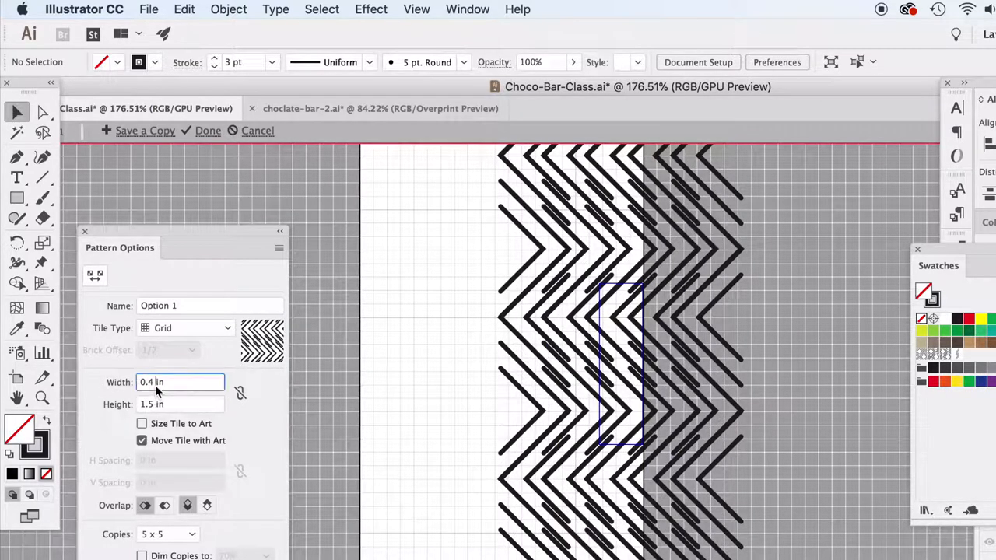
{"action": "type", "text": "0.7 in"}
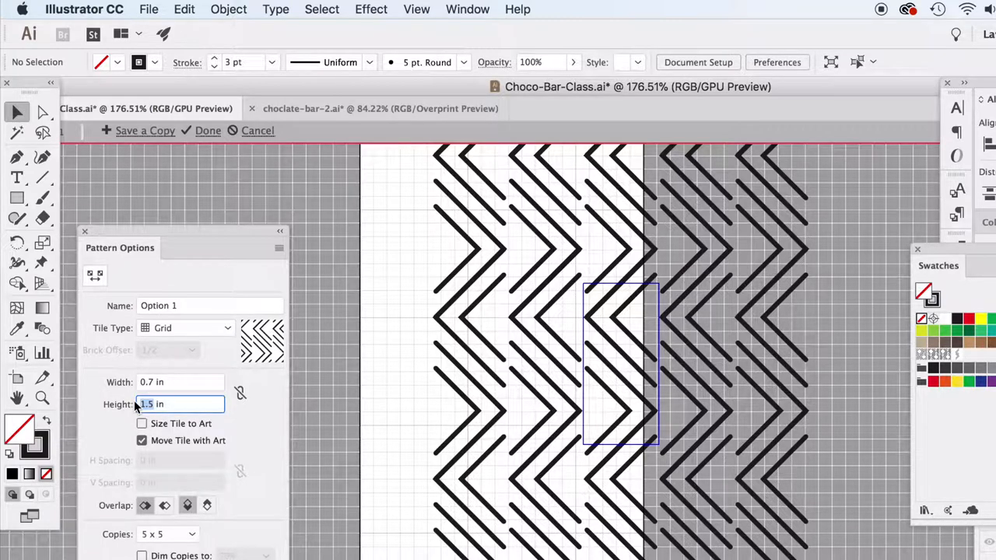
{"action": "type", "text": "2 in"}
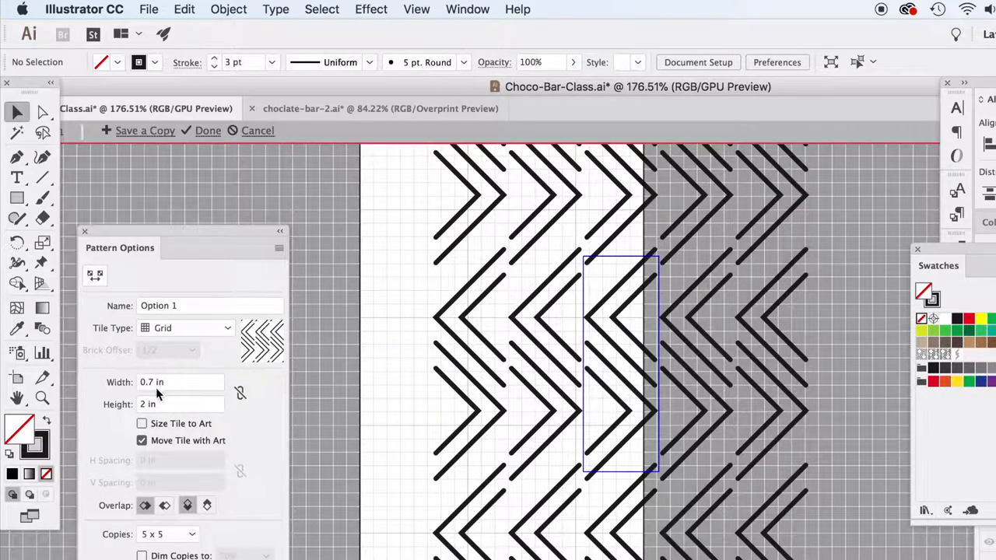
{"action": "type", "text": "1 in"}
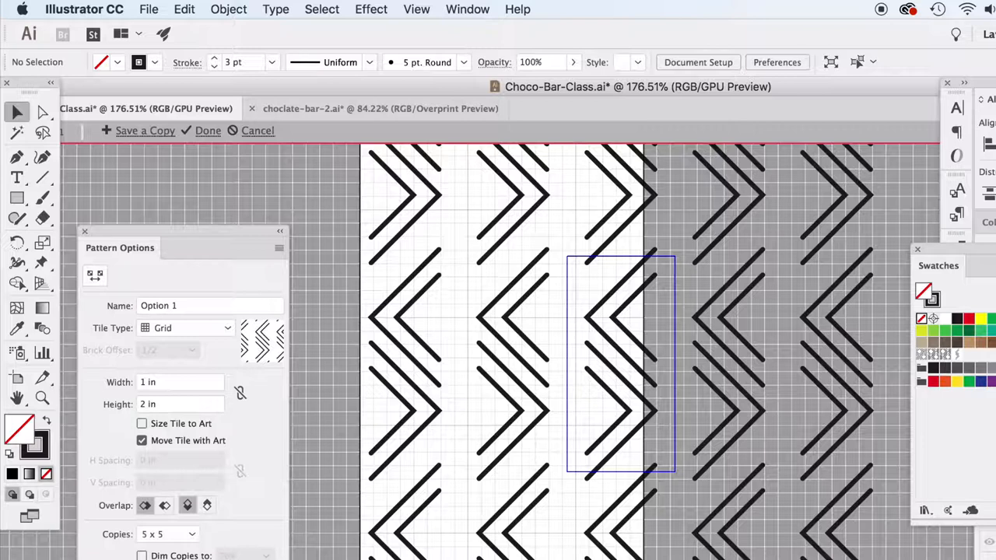
{"action": "left_click", "coordinate": [181, 383]}
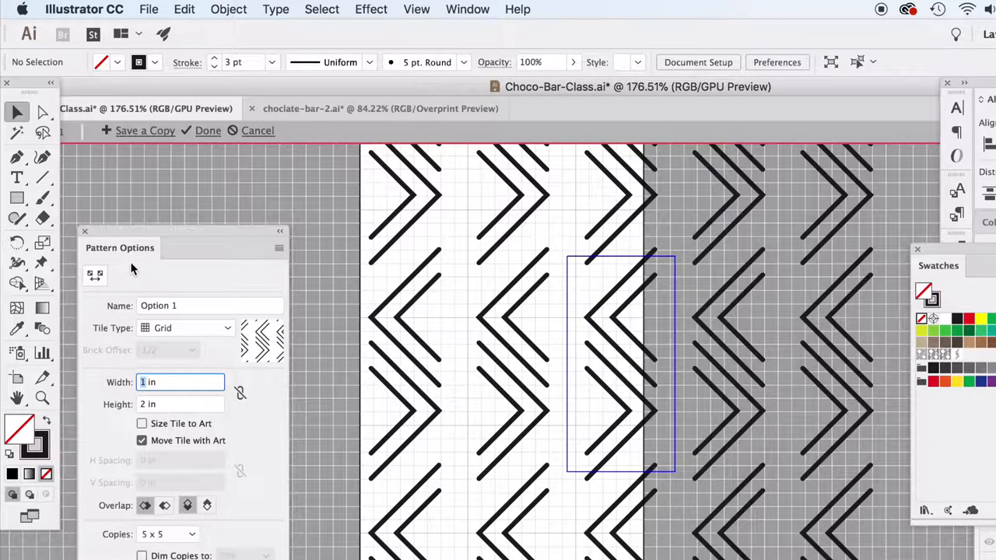
{"action": "mouse_move", "coordinate": [943, 367]}
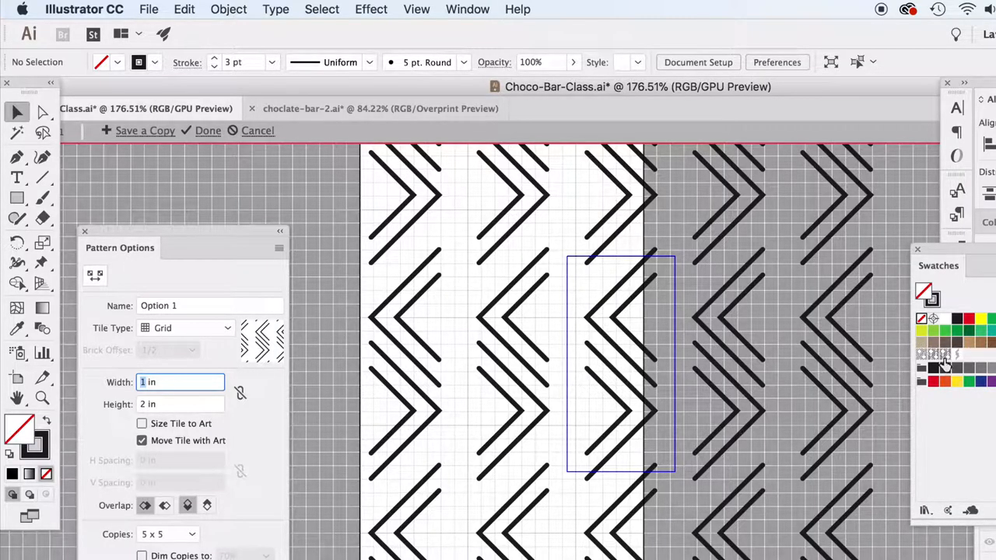
{"action": "mouse_move", "coordinate": [240, 196]}
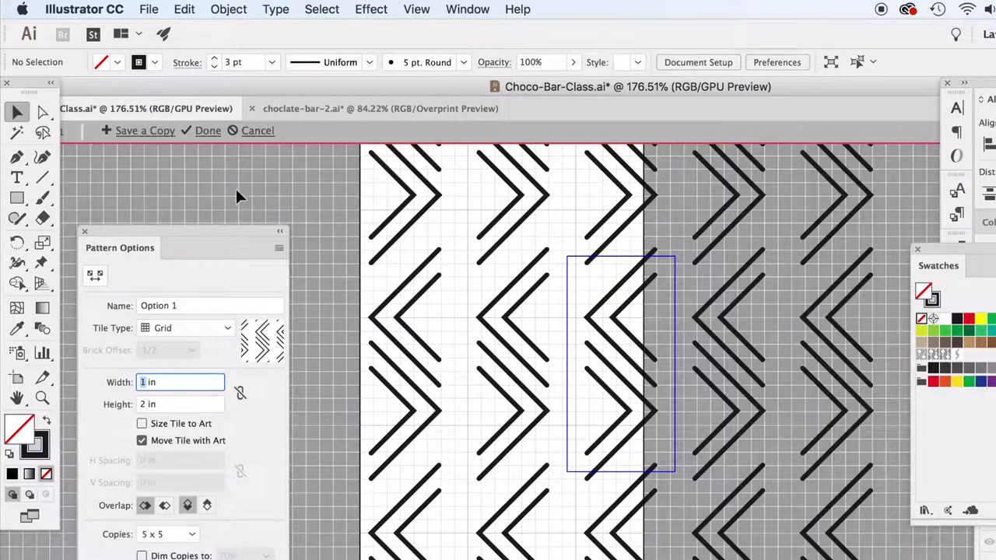
- Rename the chevron pattern swatch to 'Option 2'
{"action": "left_click", "coordinate": [195, 305]}
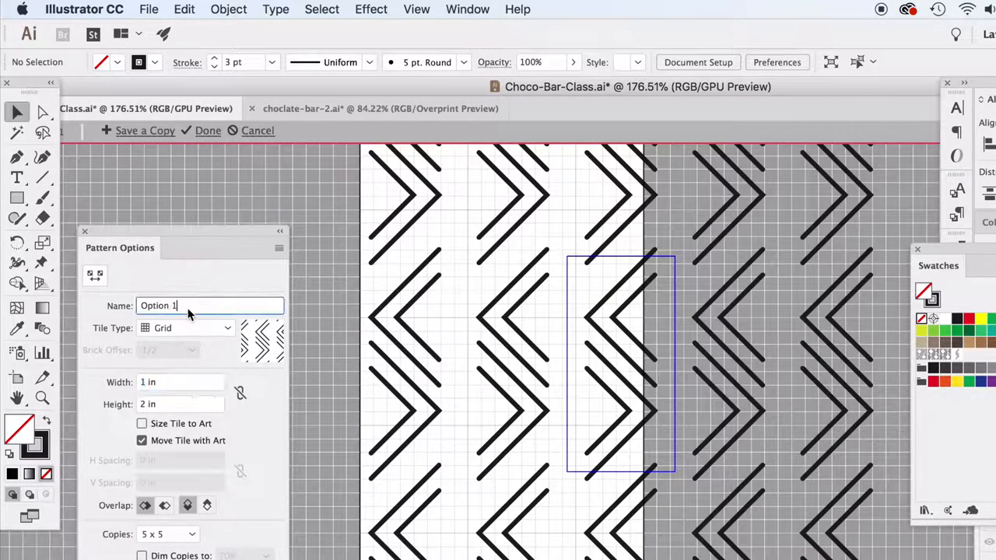
{"action": "type", "text": "Option 2"}
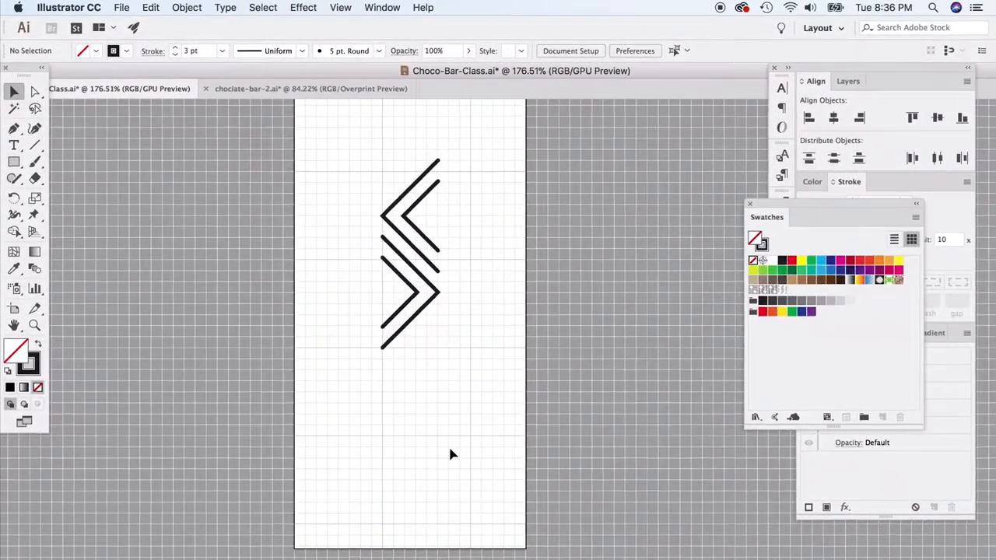
- Move the chevron artwork aside and turn off Snap to Grid from the View menu
{"action": "left_click", "coordinate": [396, 226]}
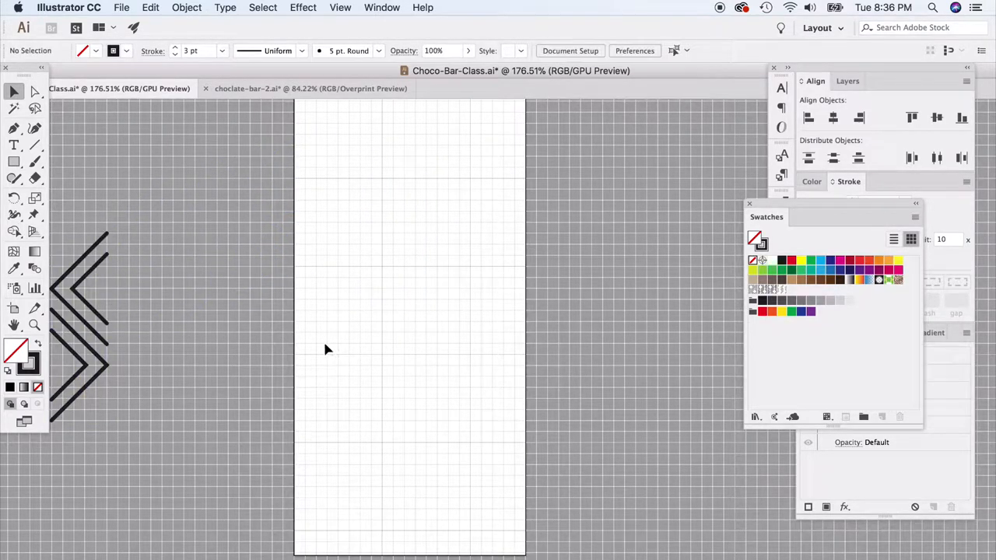
{"action": "left_click", "coordinate": [339, 6]}
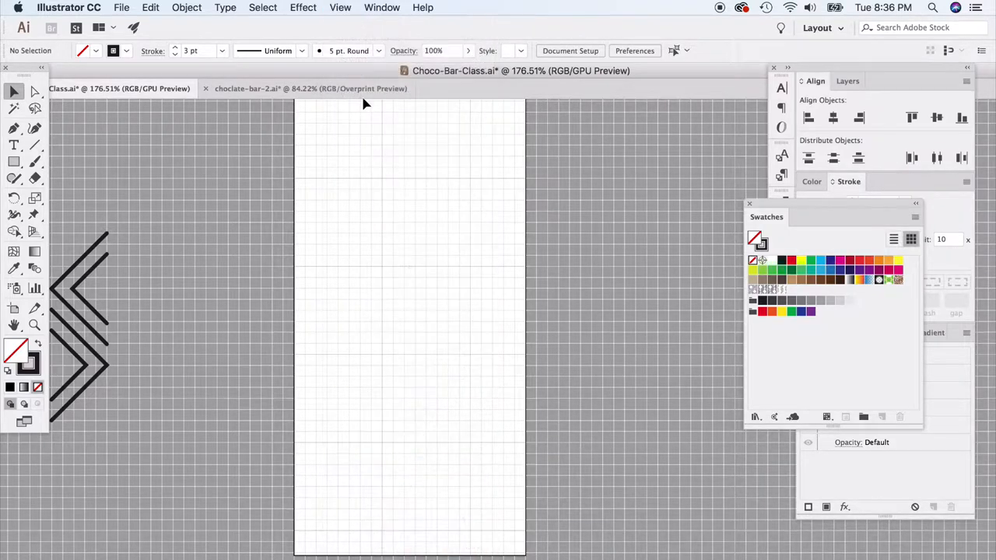
{"action": "left_click", "coordinate": [339, 6]}
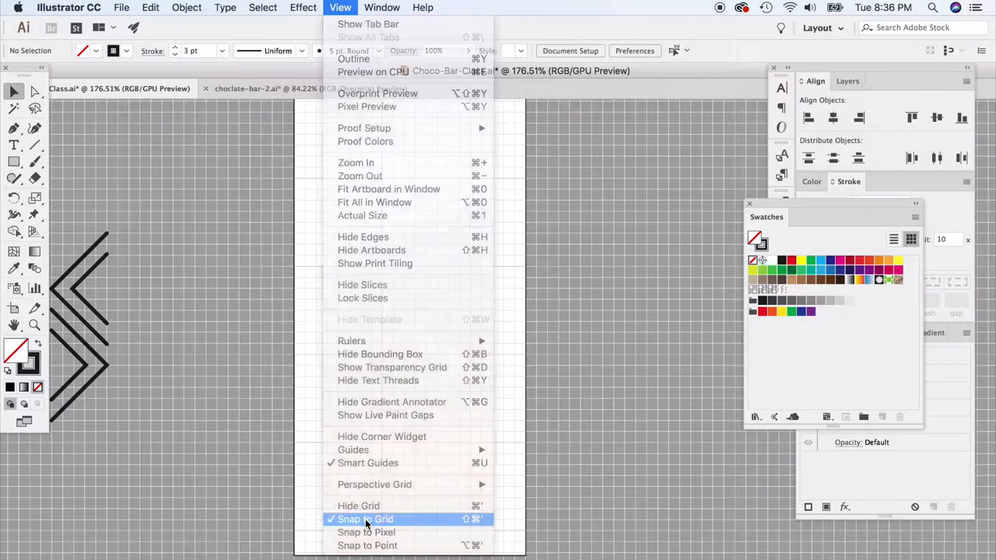
{"action": "left_click", "coordinate": [367, 520]}
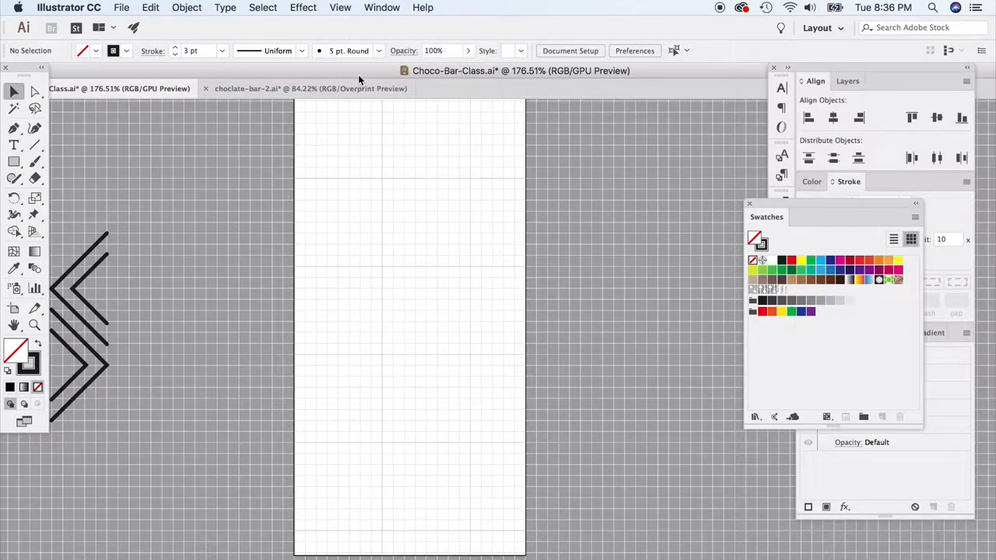
{"action": "left_click", "coordinate": [339, 6]}
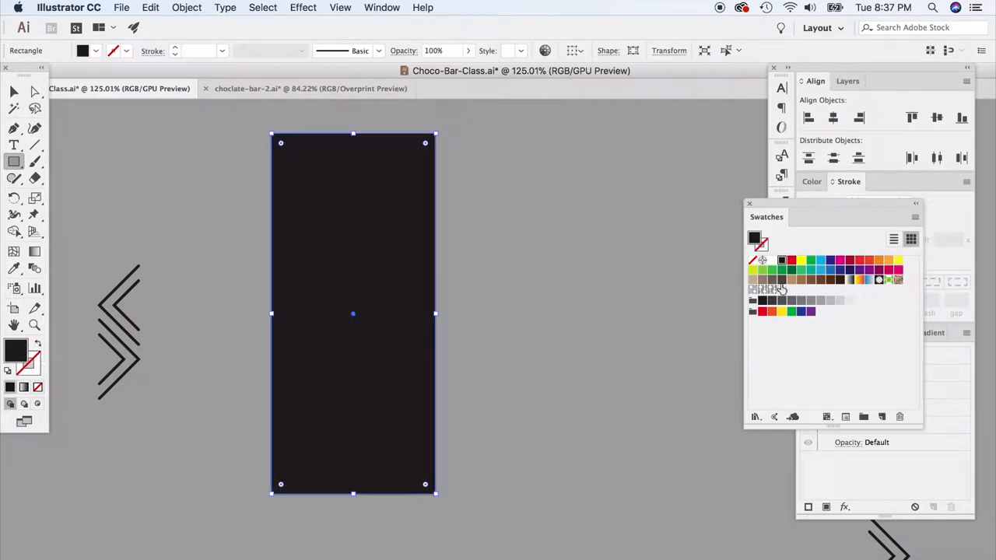
- Try several pattern swatches on the rectangle, including New Pattern 3 and the Option 2 chevrons
{"action": "left_click", "coordinate": [753, 289]}
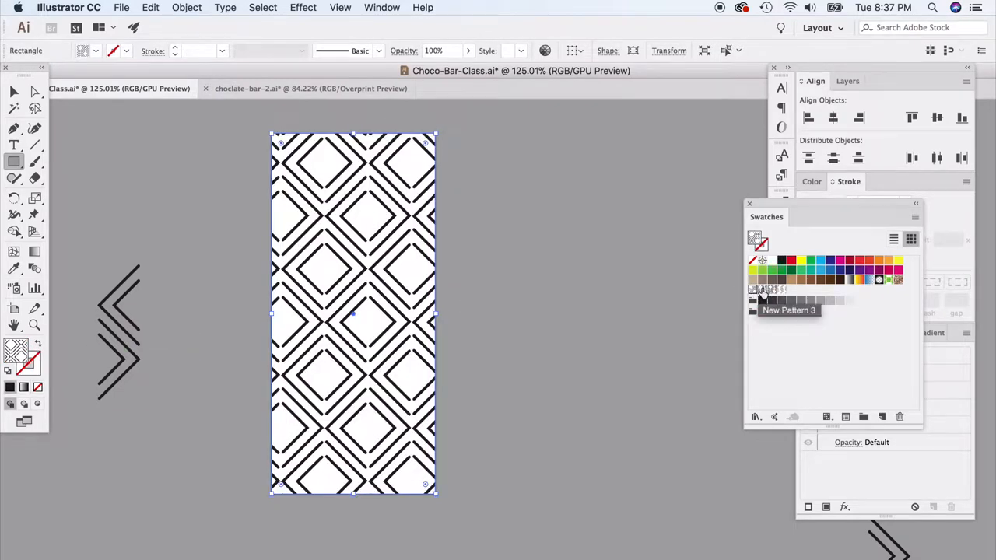
{"action": "left_click", "coordinate": [762, 289]}
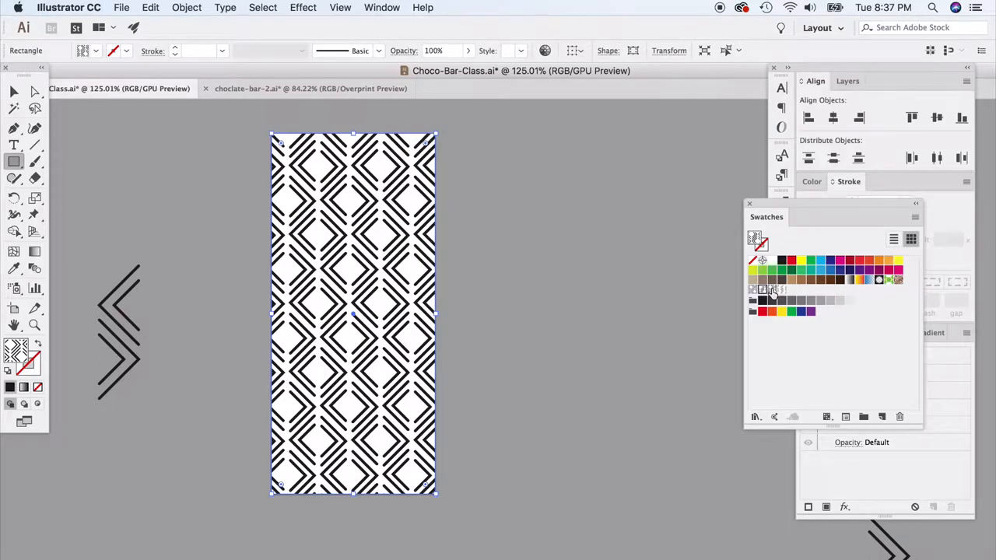
{"action": "left_click", "coordinate": [775, 289]}
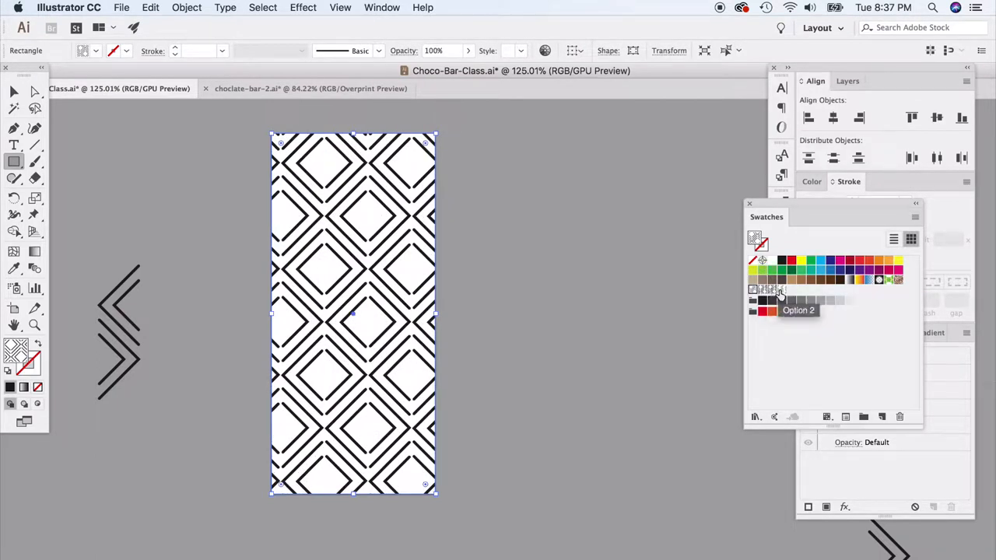
{"action": "left_click", "coordinate": [773, 291]}
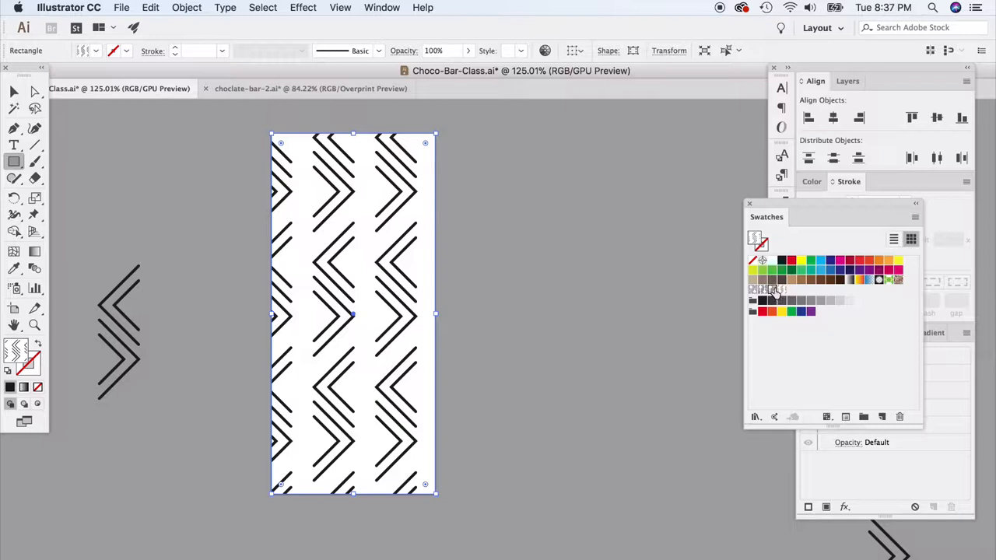
{"action": "left_click", "coordinate": [753, 289]}
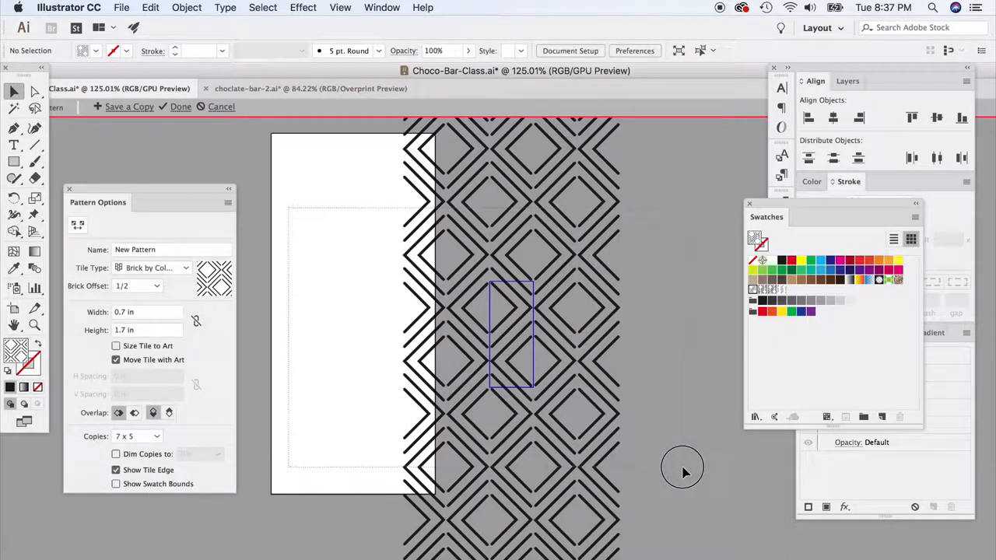
- Adjust the diamond pattern tile artwork and finish editing it with Done
{"action": "left_click", "coordinate": [511, 334]}
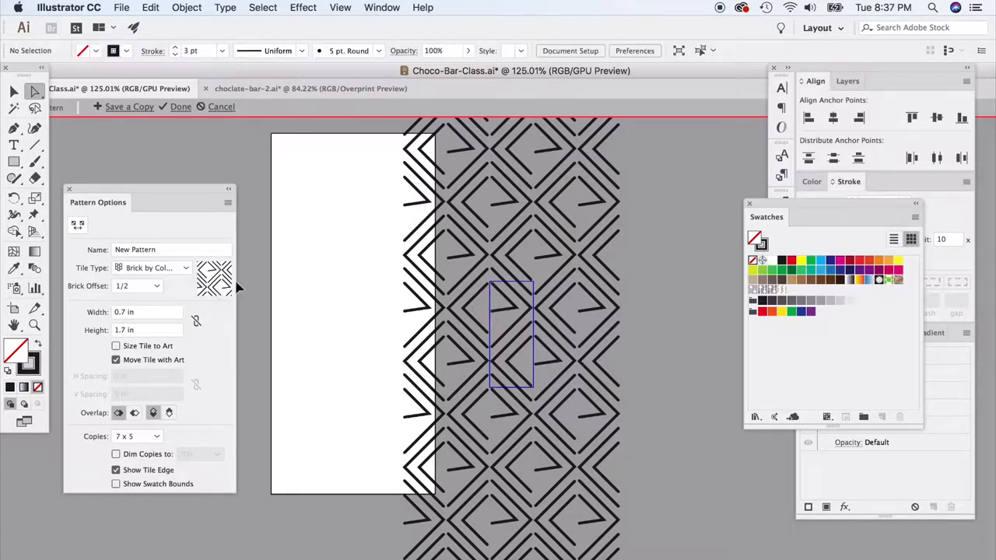
{"action": "left_click", "coordinate": [517, 310]}
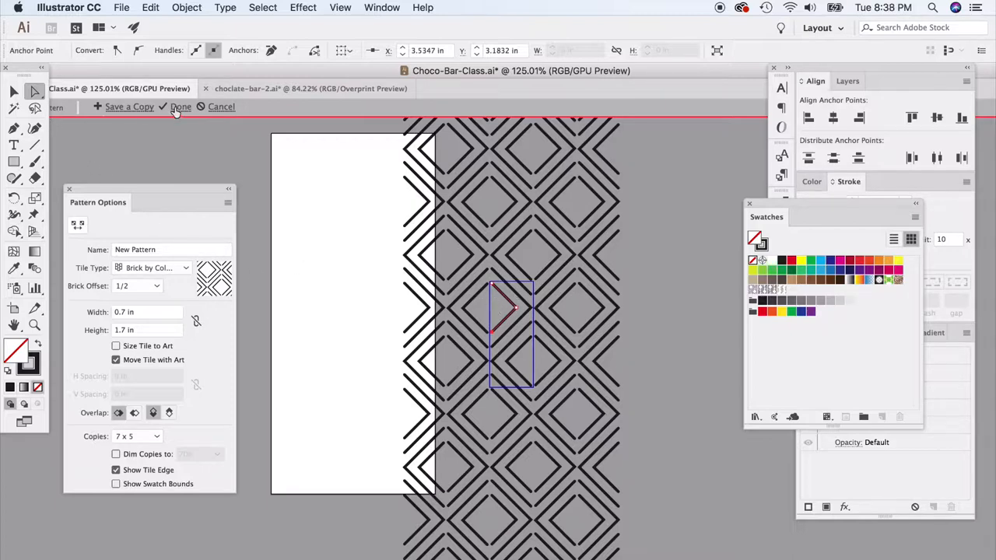
{"action": "left_click", "coordinate": [179, 106]}
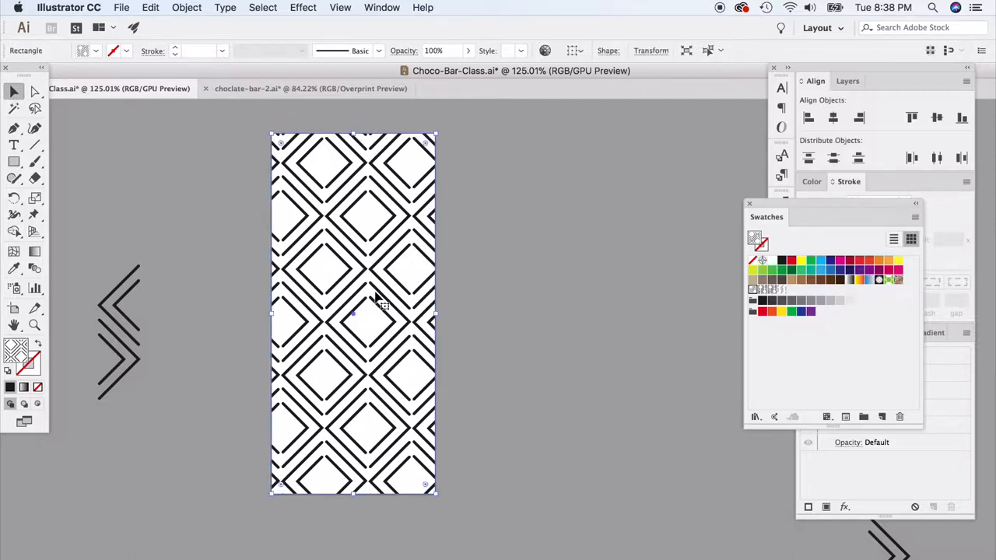
{"action": "mouse_move", "coordinate": [420, 305]}
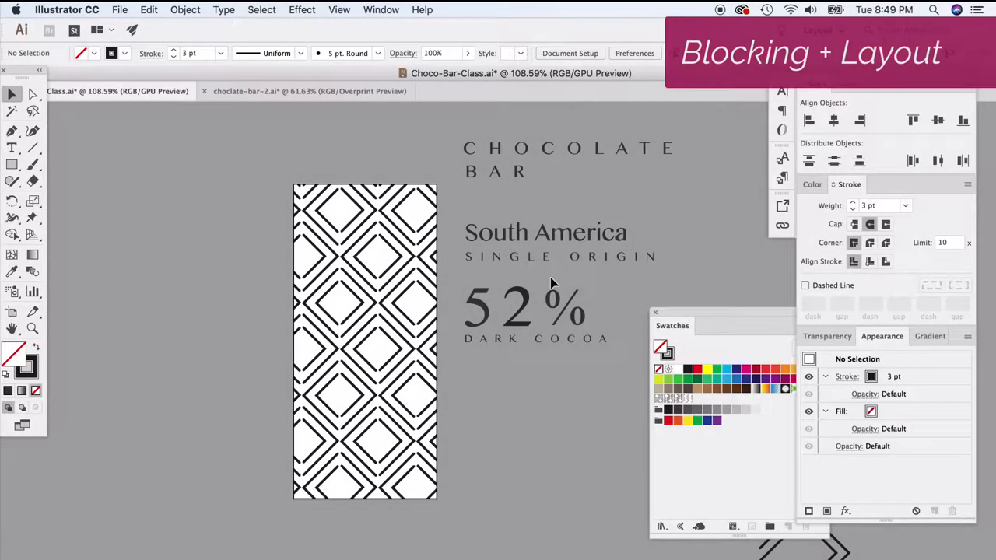
{"action": "mouse_move", "coordinate": [543, 283]}
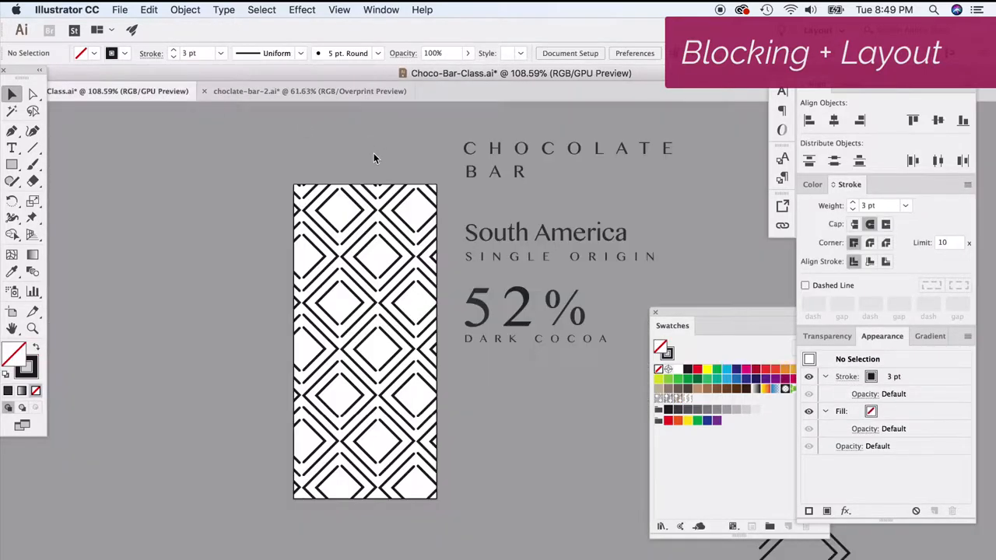
{"action": "mouse_move", "coordinate": [12, 165]}
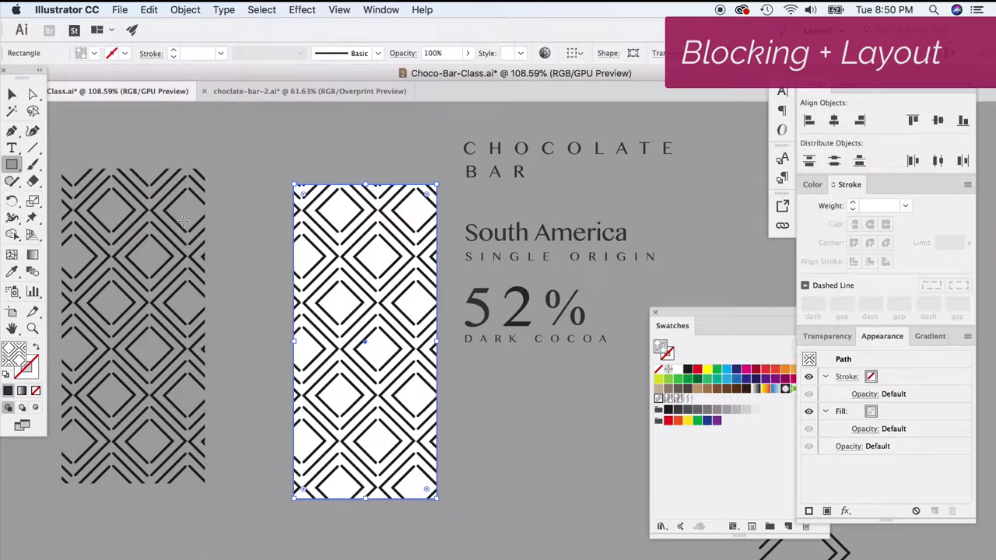
- Fill the bar rectangle with the dark charcoal swatch
{"action": "left_click", "coordinate": [688, 369]}
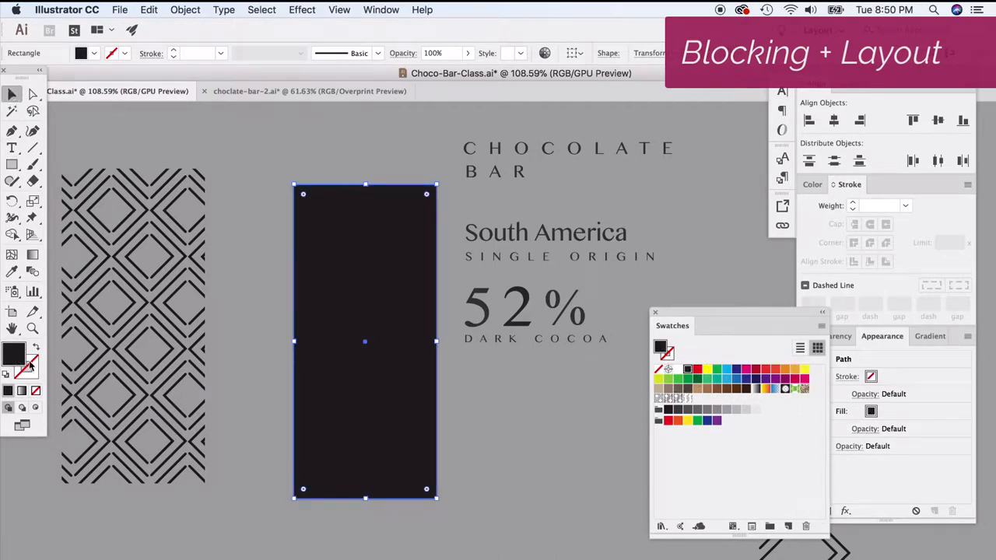
{"action": "double_click", "coordinate": [11, 352]}
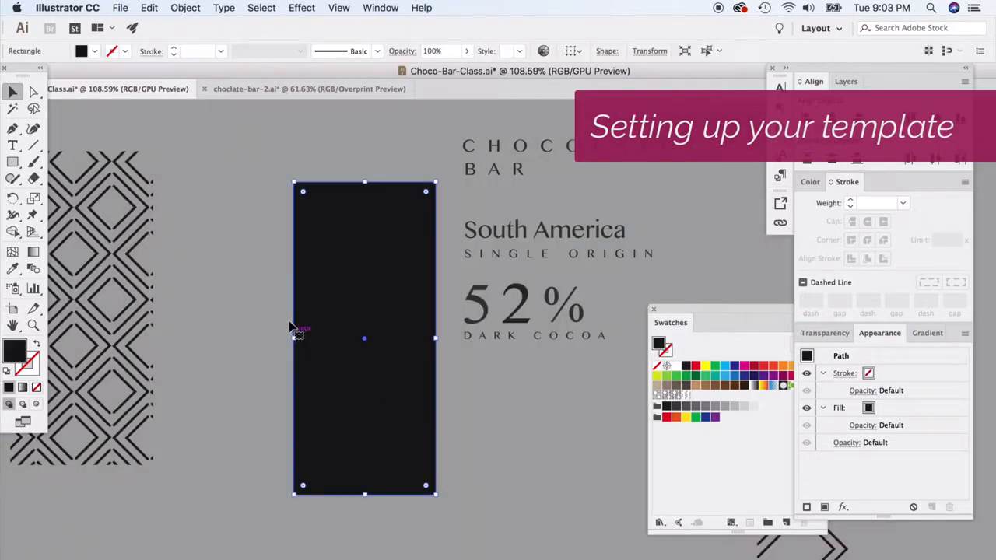
- Double the artboard width via File > Document Setup > Edit Artboards
{"action": "left_click", "coordinate": [120, 10]}
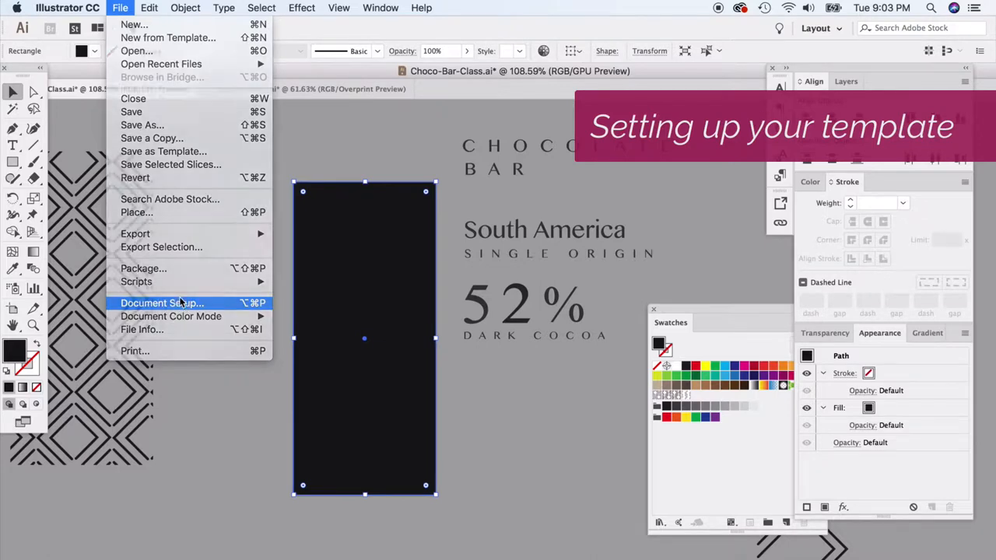
{"action": "left_click", "coordinate": [162, 302]}
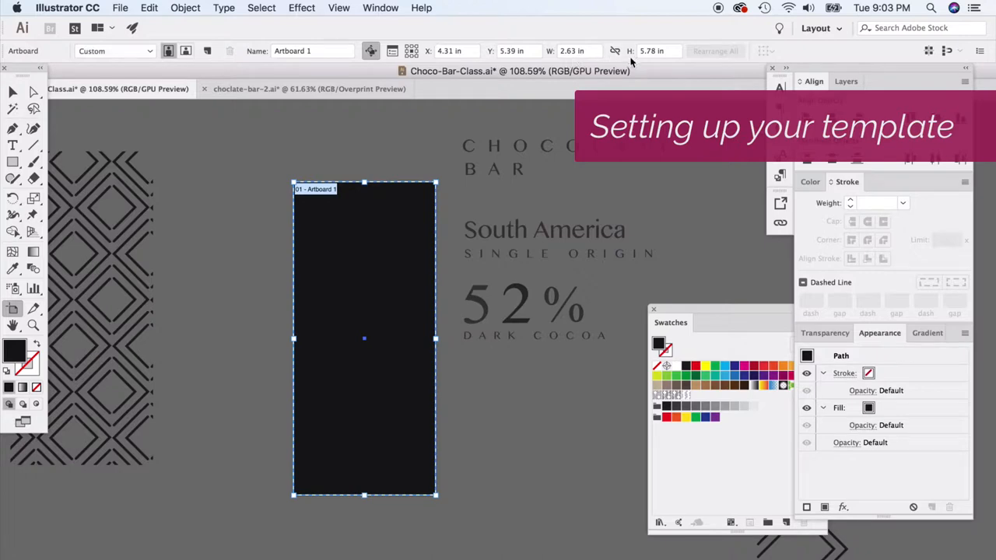
{"action": "mouse_move", "coordinate": [646, 62]}
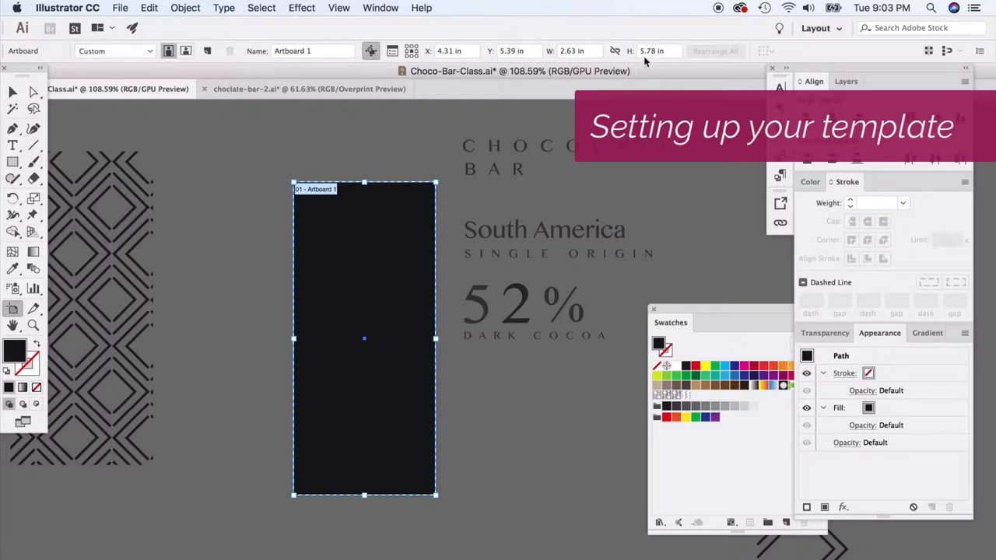
{"action": "left_click", "coordinate": [568, 50]}
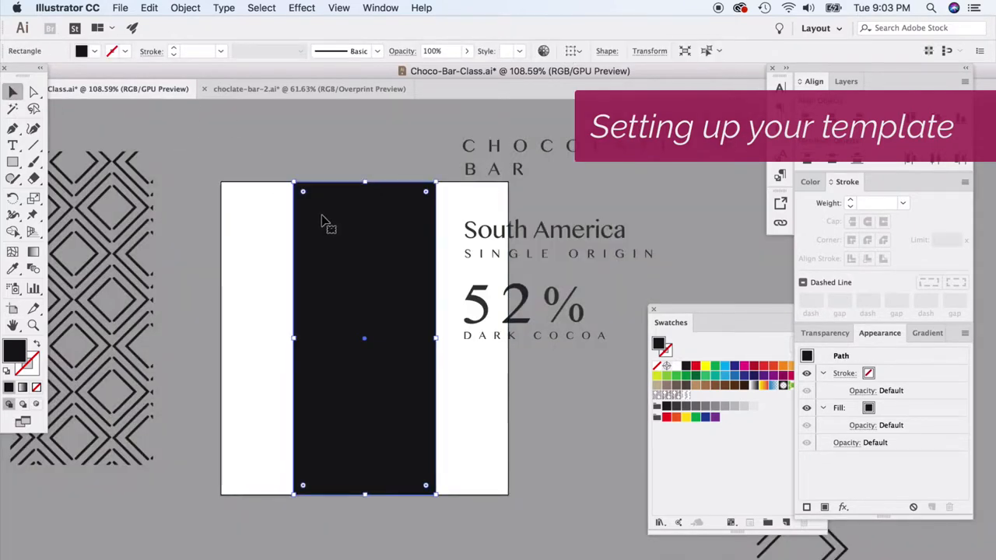
- Draw a red outline marking the original bar width and stretch the charcoal across the doubled artboard
{"action": "left_click_drag", "start_coordinate": [327, 225], "coordinate": [494, 296]}
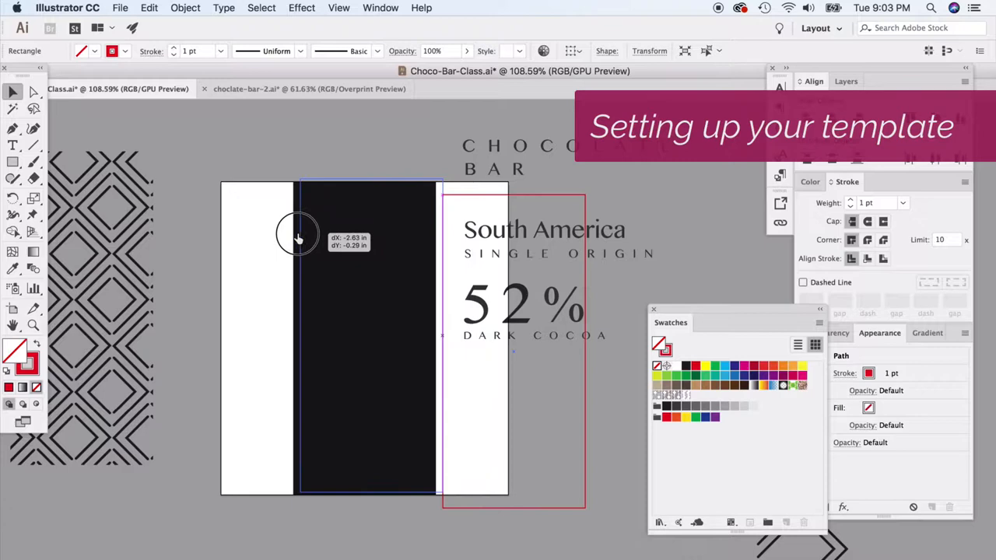
{"action": "left_click_drag", "start_coordinate": [296, 236], "coordinate": [367, 175]}
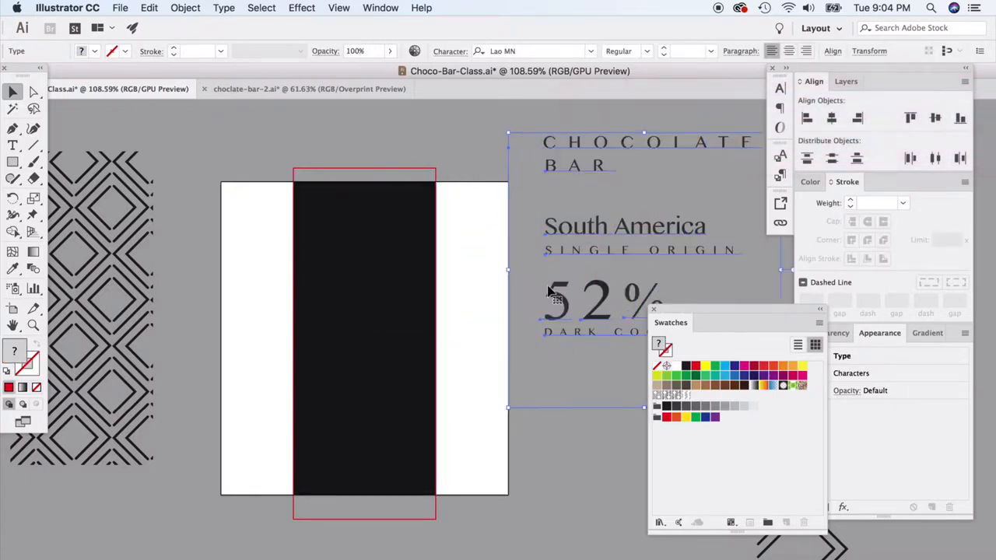
{"action": "left_click", "coordinate": [533, 451]}
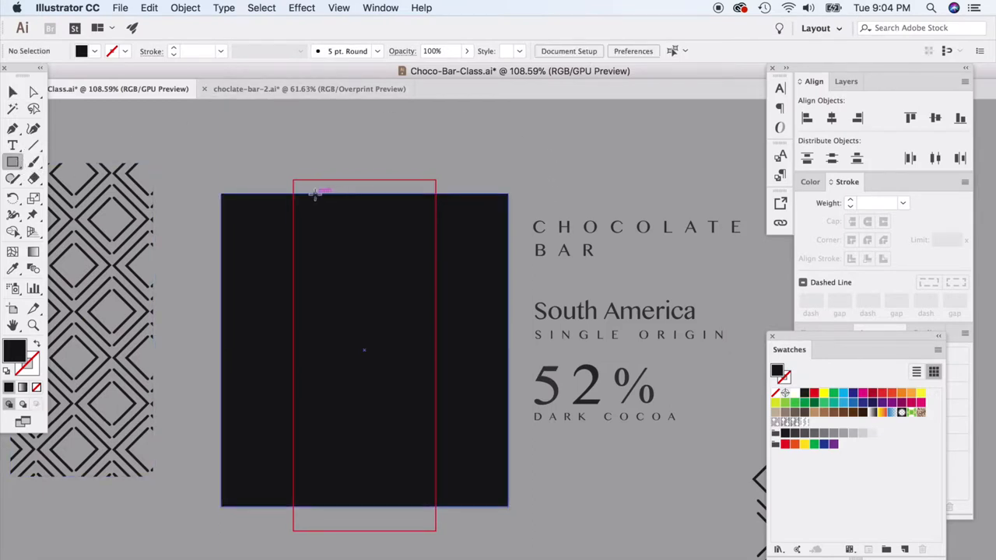
- Draw a white sticker rectangle inside the red outline near the bar's top and stretch it taller
{"action": "left_click_drag", "start_coordinate": [314, 194], "coordinate": [414, 364]}
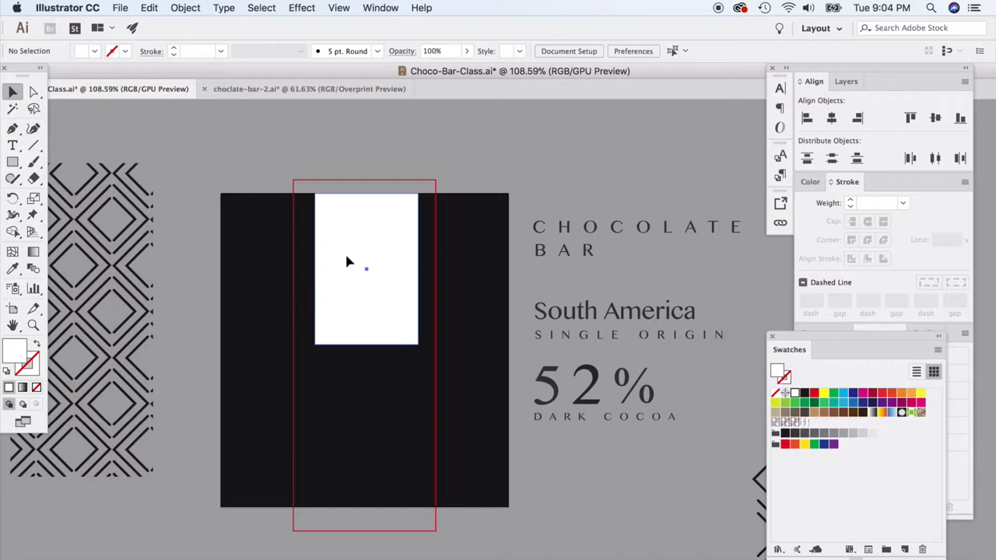
{"action": "left_click", "coordinate": [364, 268]}
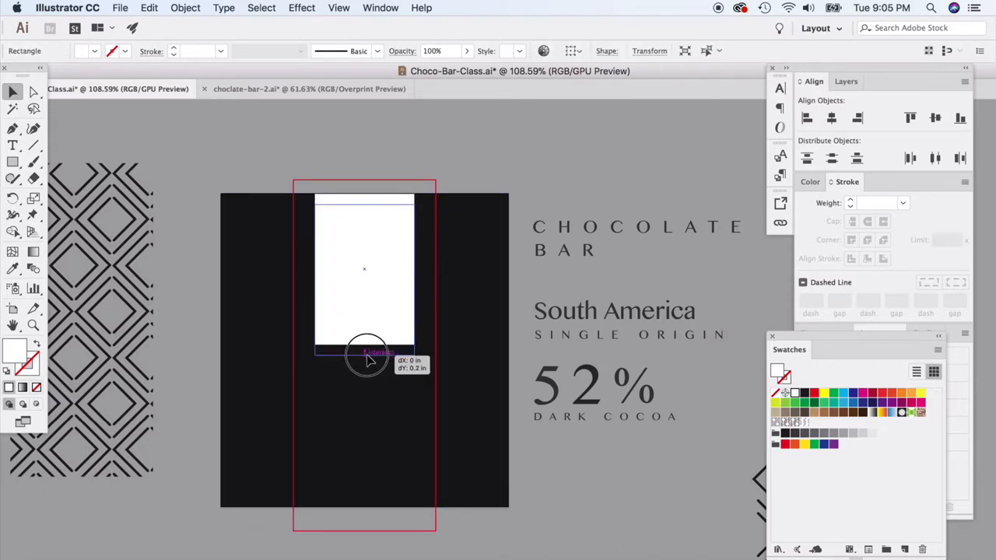
{"action": "left_click_drag", "start_coordinate": [371, 355], "coordinate": [365, 193]}
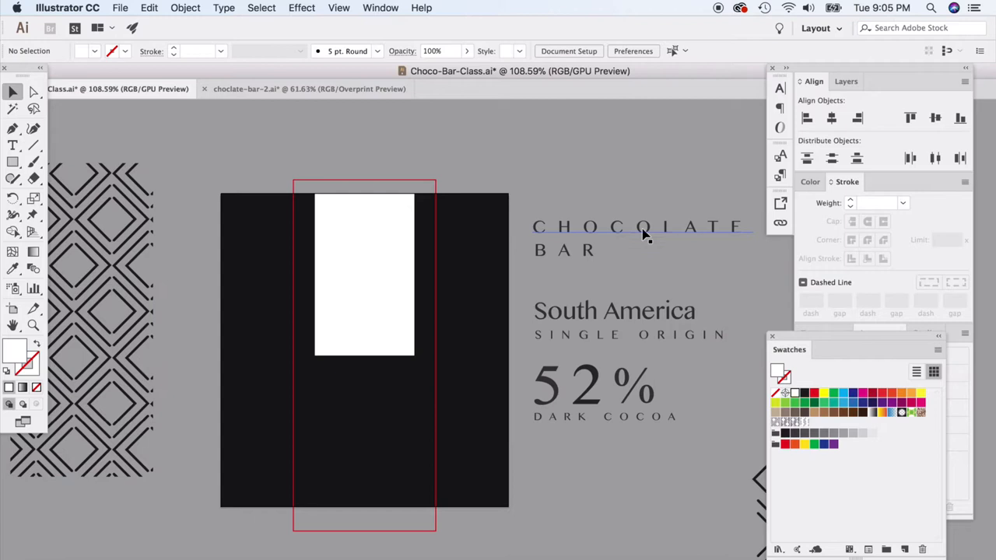
{"action": "mouse_move", "coordinate": [582, 258]}
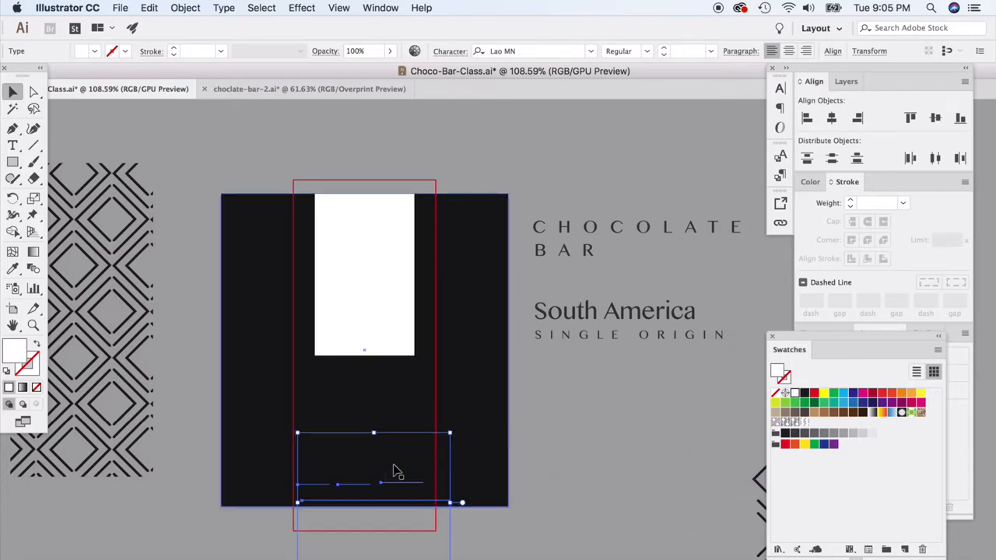
- Bring the BAR text to front via Arrange and move the South America caption onto the white sticker
{"action": "right_click", "coordinate": [396, 470]}
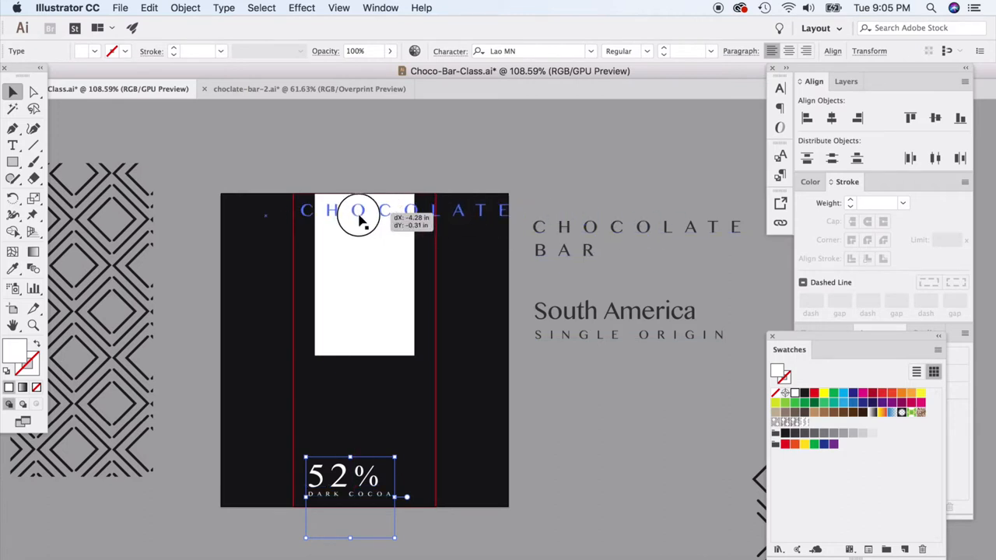
{"action": "right_click", "coordinate": [358, 215]}
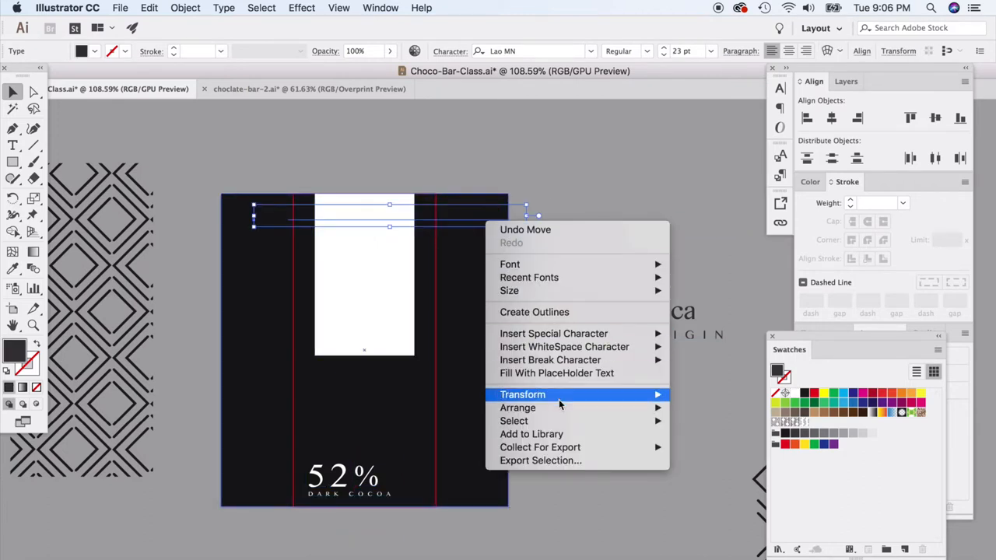
{"action": "left_click", "coordinate": [629, 381]}
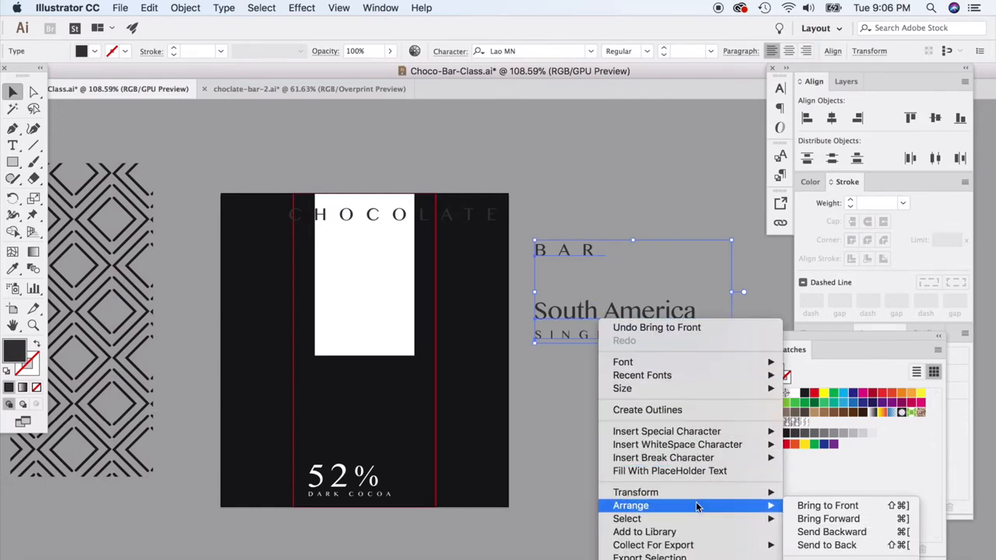
{"action": "left_click", "coordinate": [588, 206]}
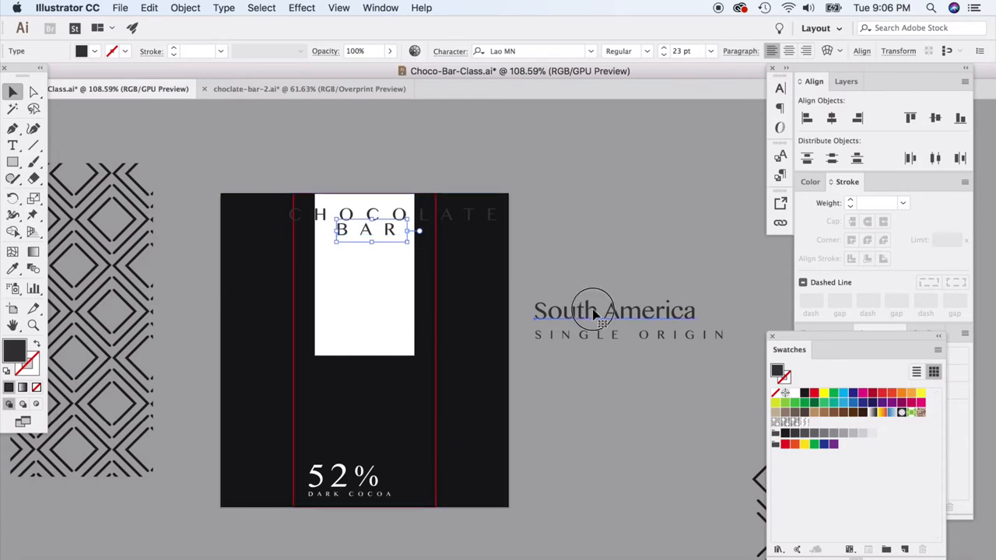
{"action": "left_click_drag", "start_coordinate": [615, 309], "coordinate": [374, 311]}
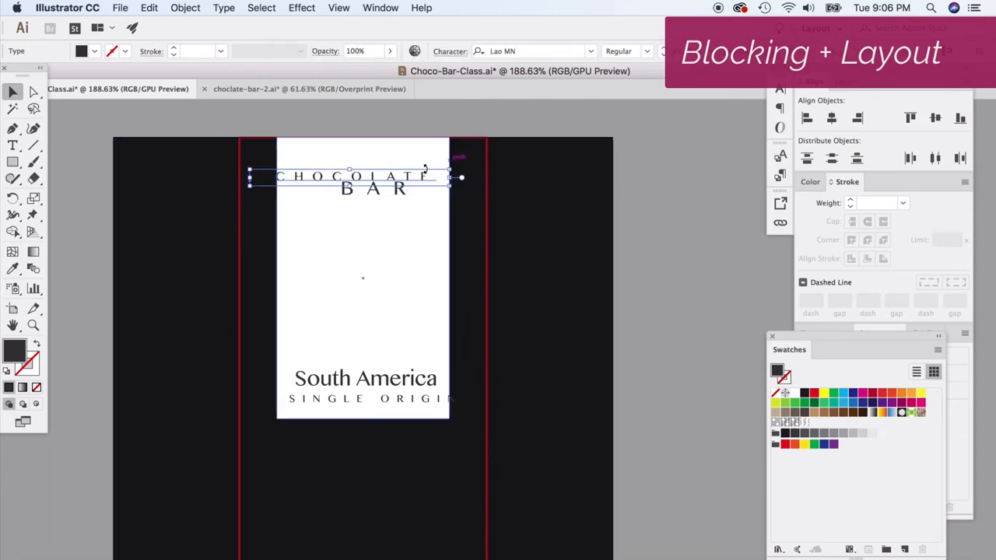
- Nudge BAR down so it sits cleanly beneath CHOCOLATE without overlapping
{"action": "left_click_drag", "start_coordinate": [350, 177], "coordinate": [350, 192]}
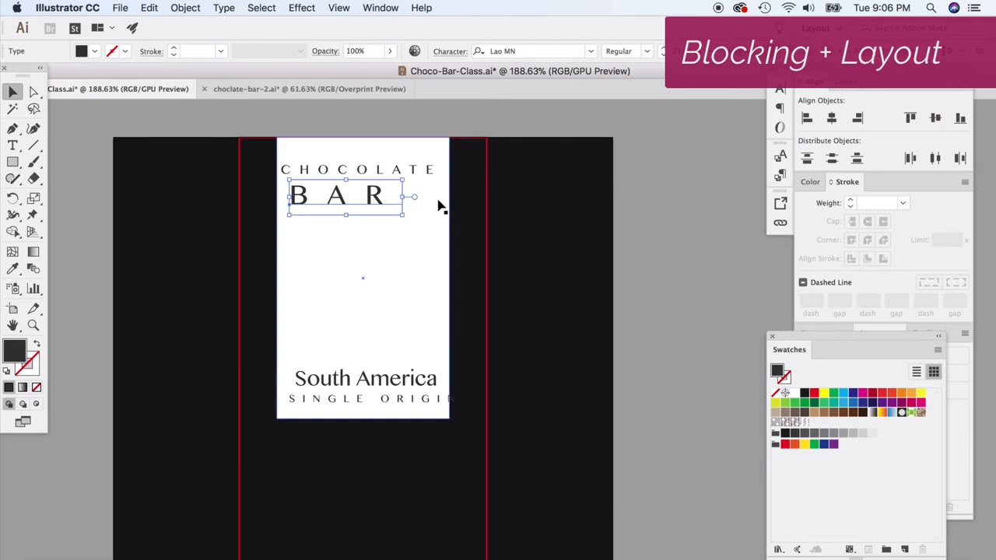
{"action": "mouse_move", "coordinate": [441, 202]}
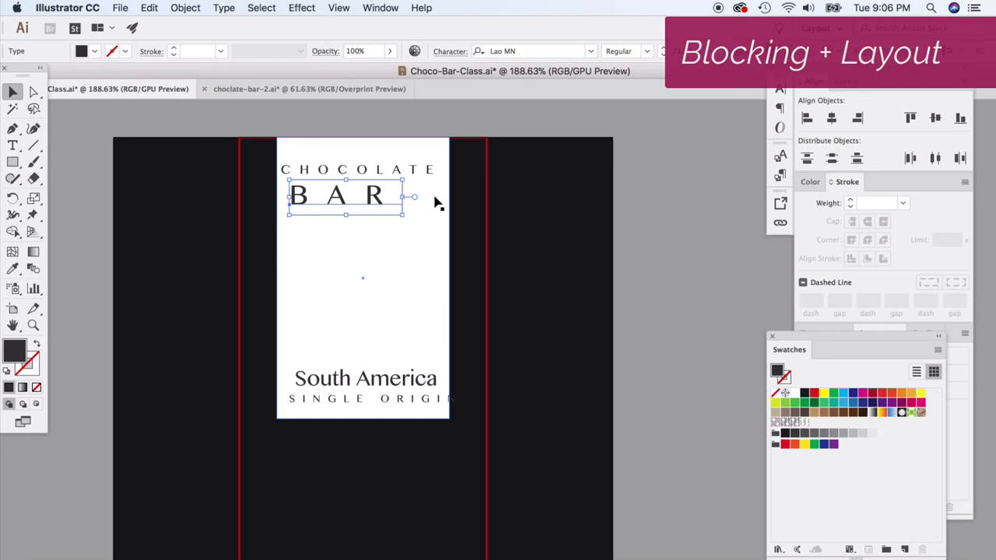